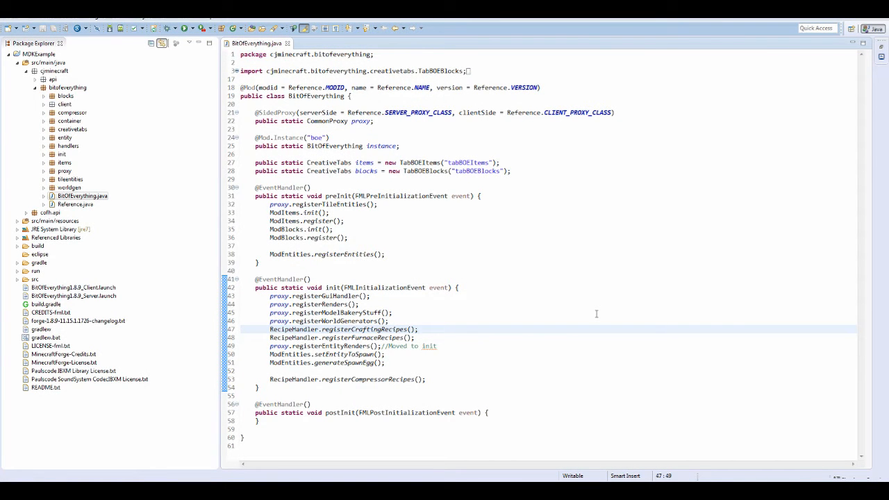
mouse_move(451, 366)
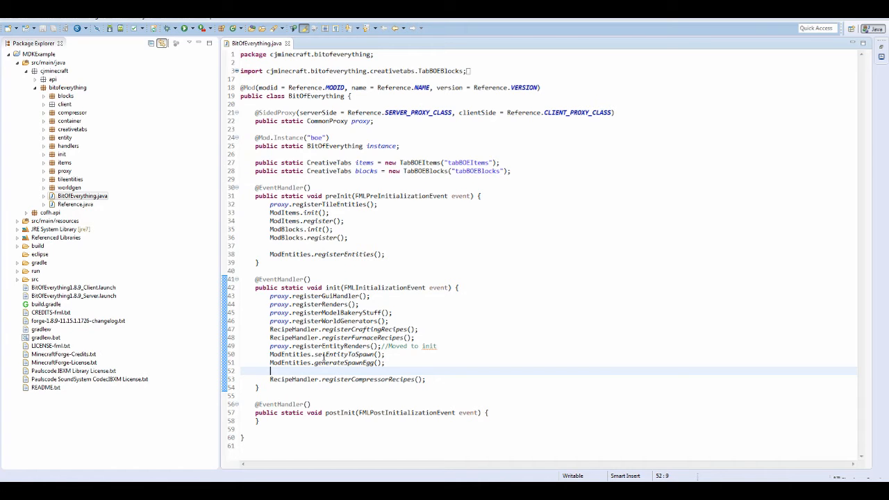
mouse_move(391, 236)
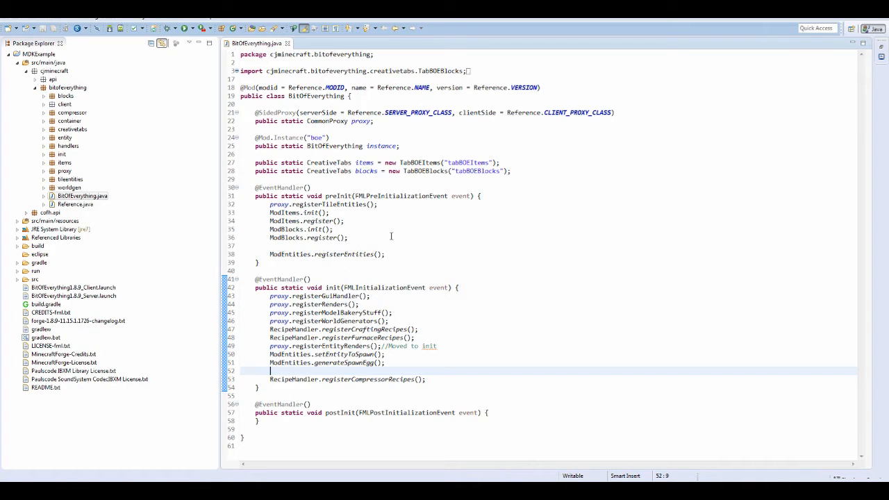
mouse_move(181, 132)
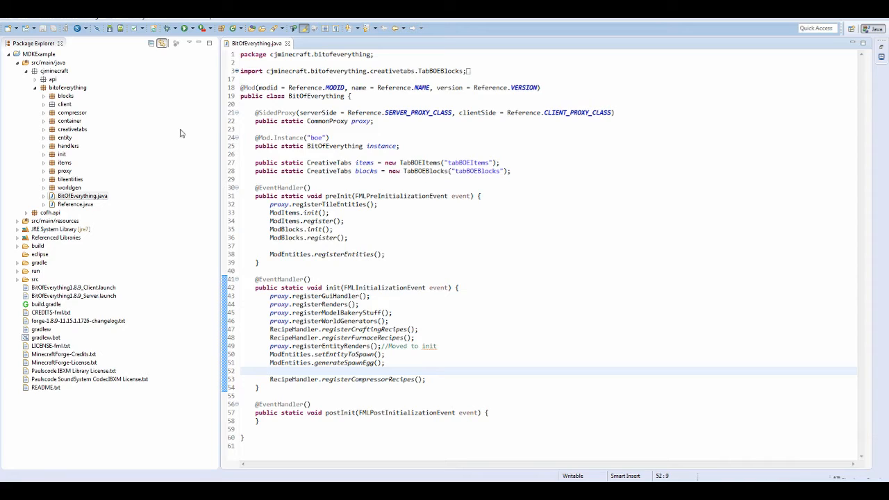
mouse_move(502, 184)
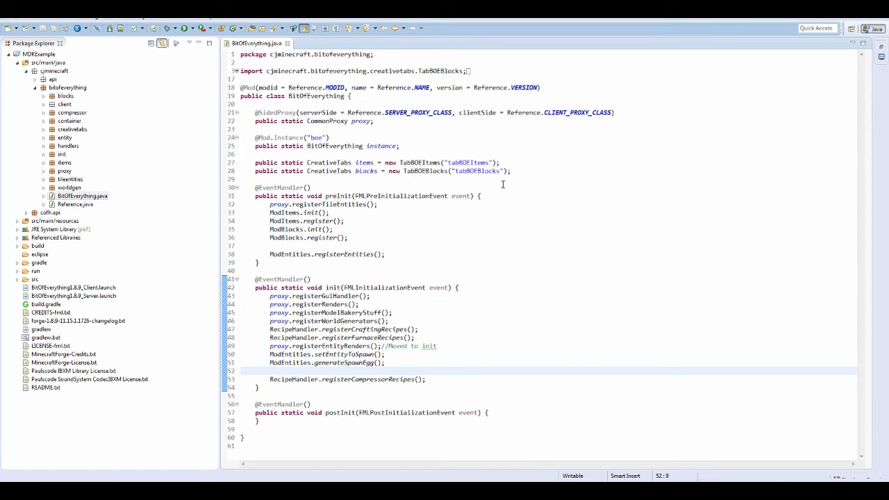
mouse_move(526, 227)
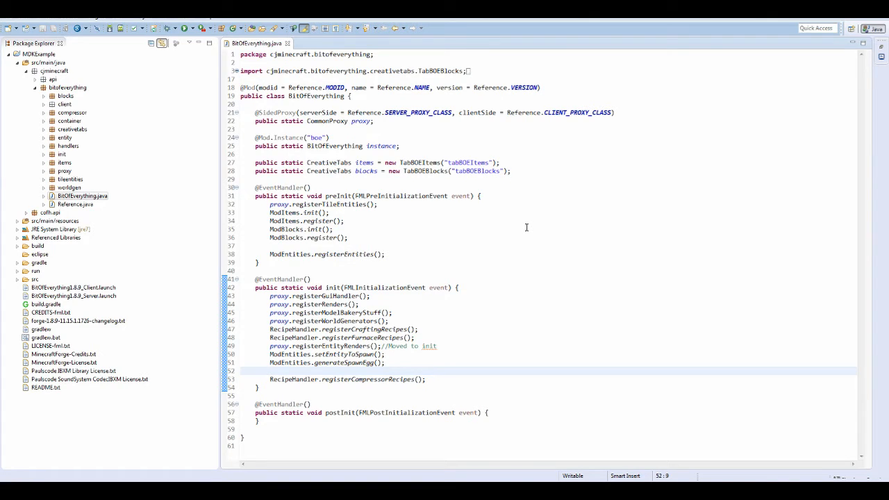
mouse_move(419, 266)
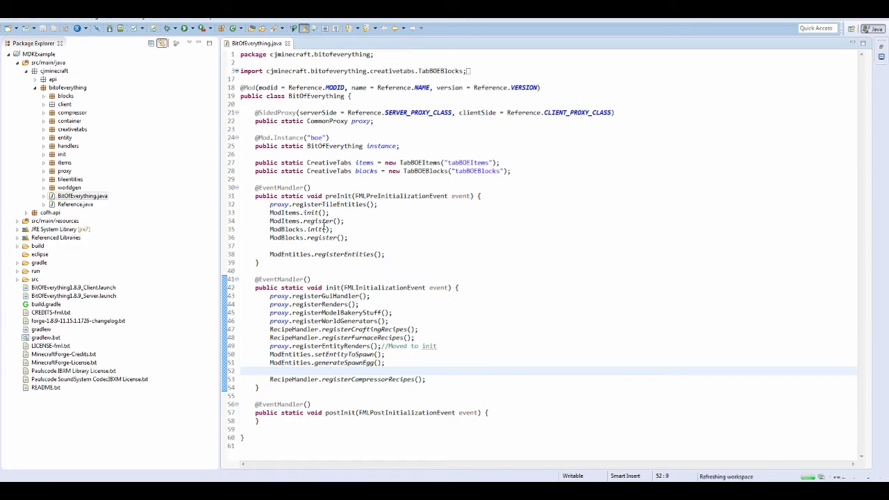
- Read the events posted on MinecraftForge.EVENT_BUS, highlighting the bus name
double_click(282, 188)
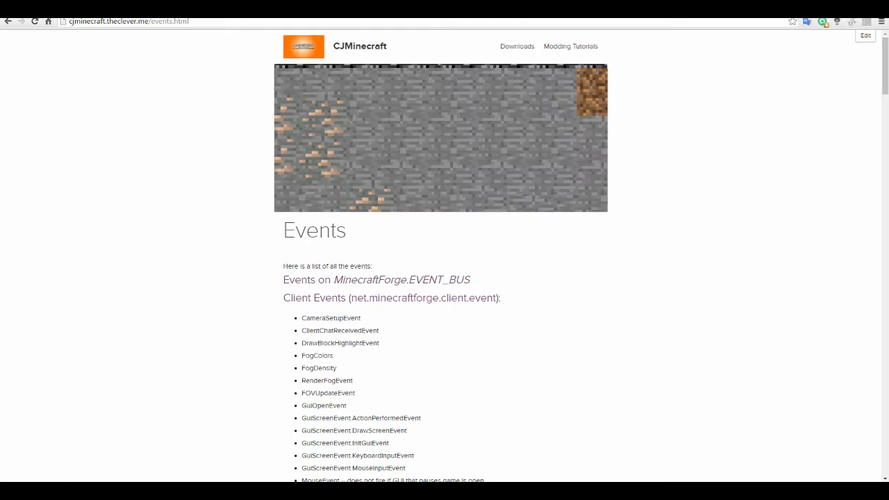
mouse_move(573, 144)
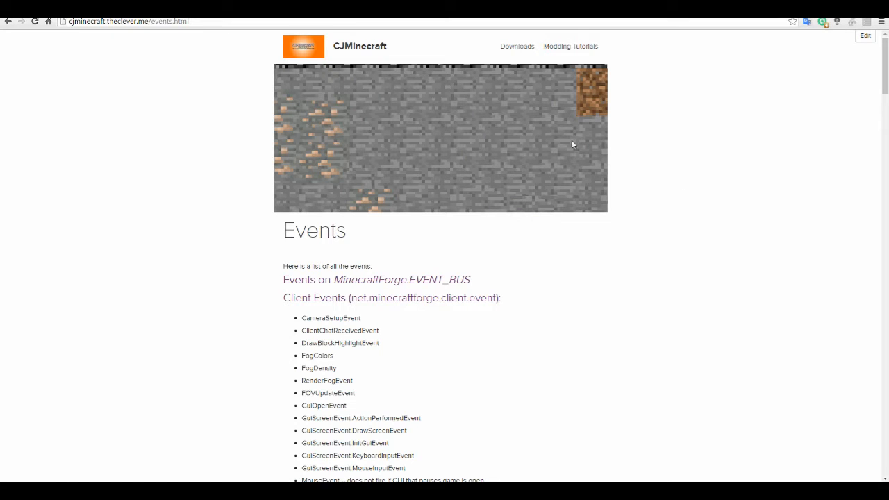
scroll(down, 3)
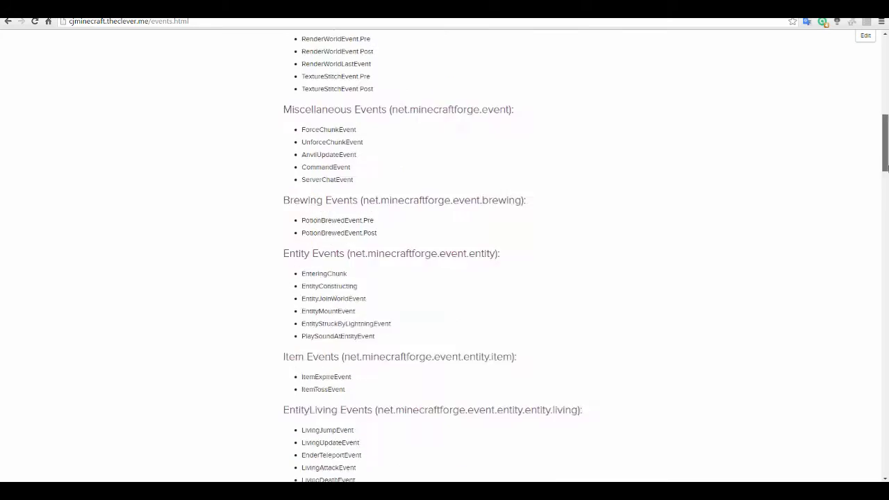
scroll(down, 3)
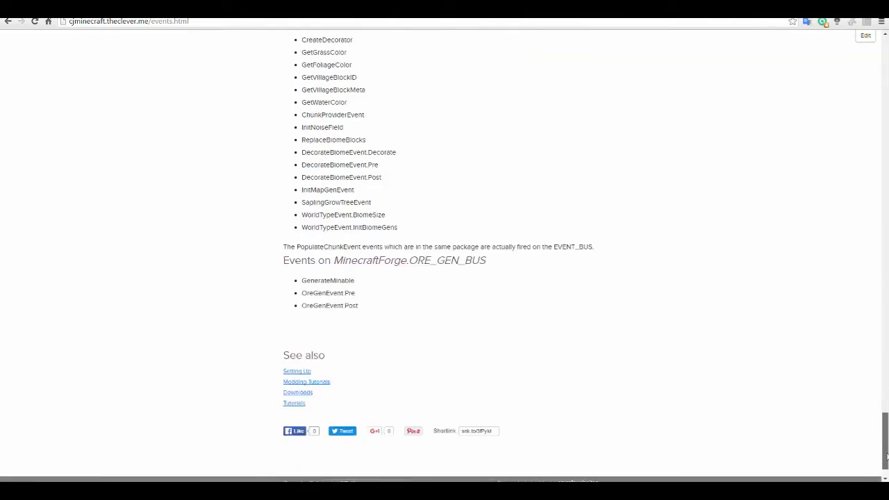
scroll(up, 3)
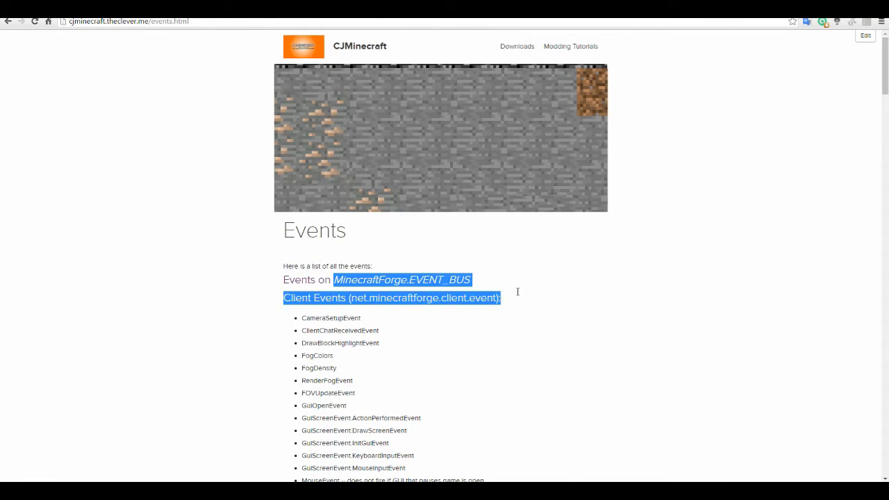
click(392, 271)
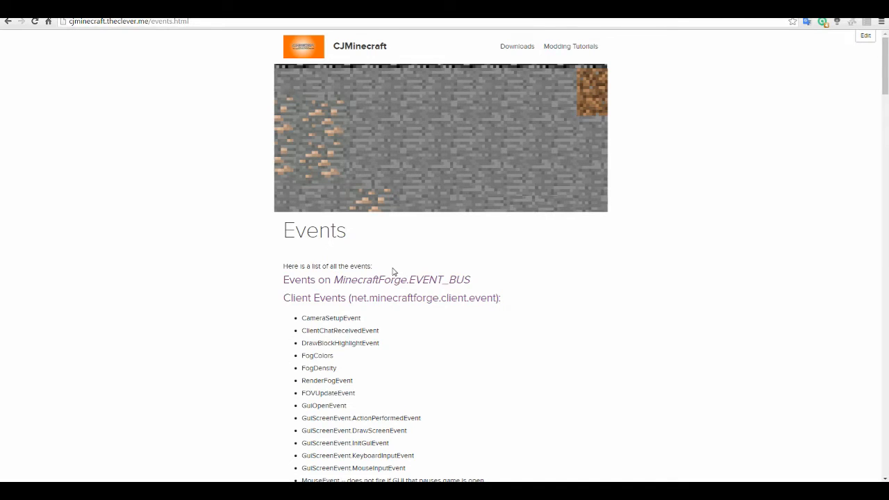
scroll(down, 3)
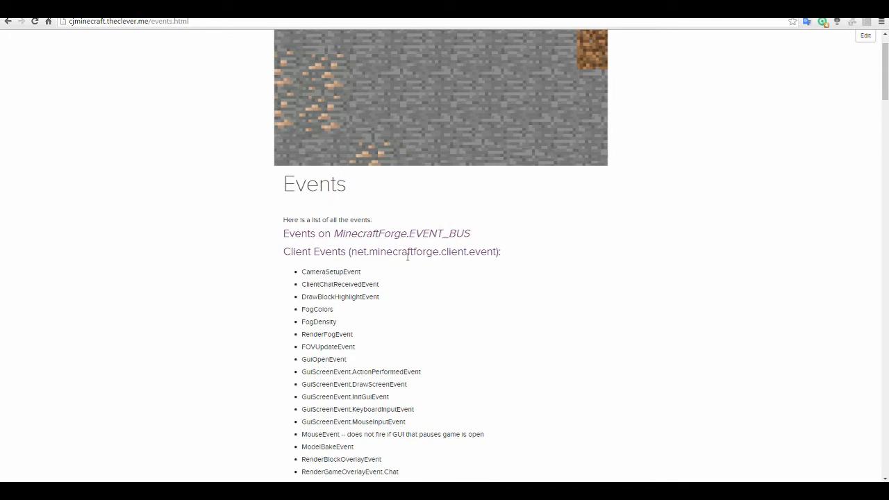
scroll(down, 3)
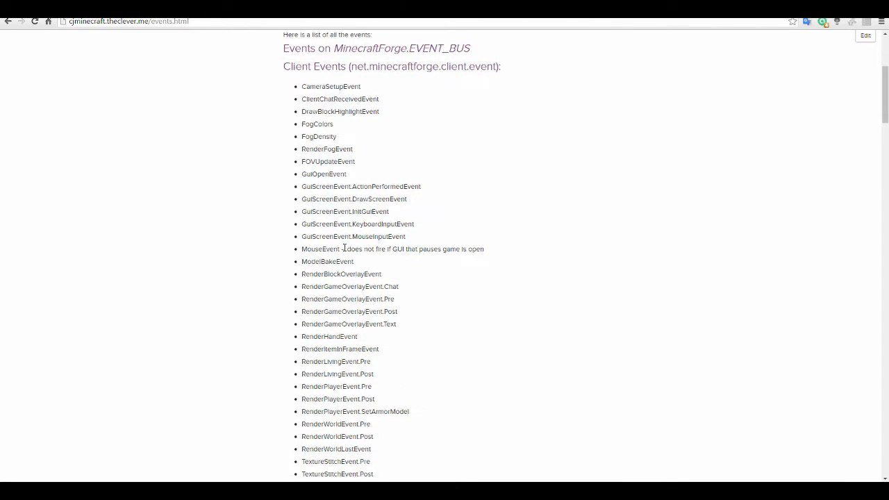
scroll(up, 3)
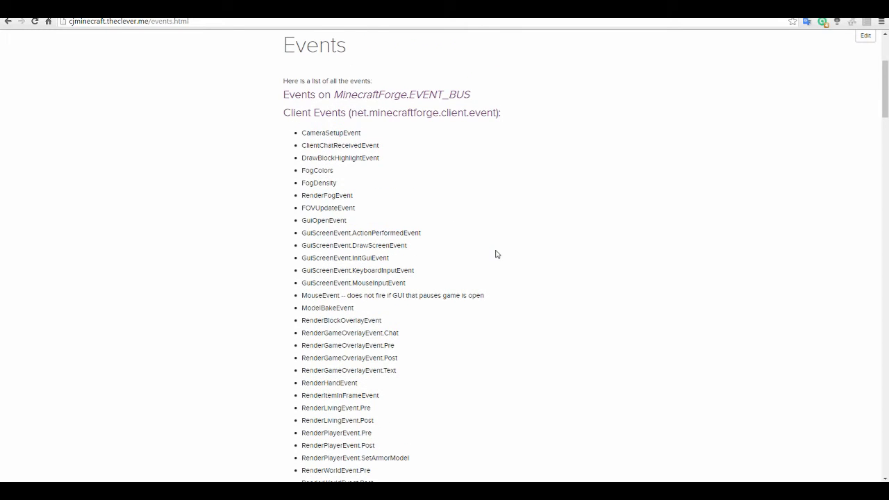
triple_click(391, 113)
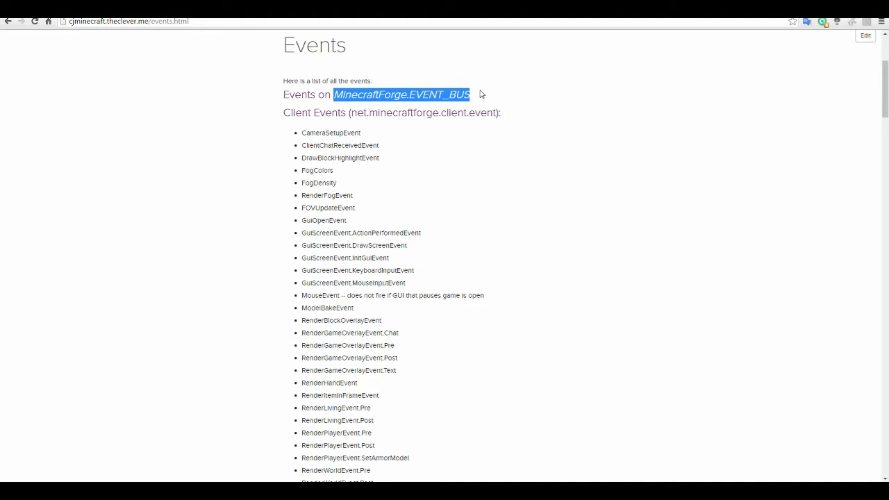
mouse_move(408, 138)
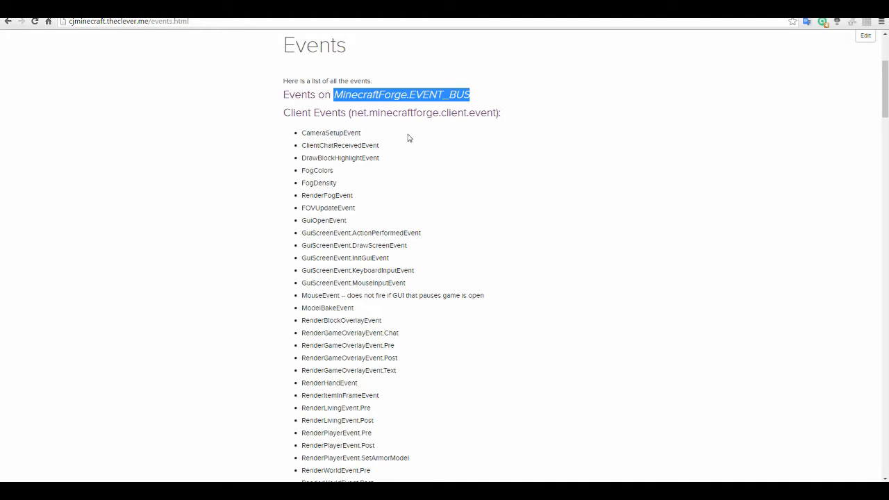
mouse_move(380, 185)
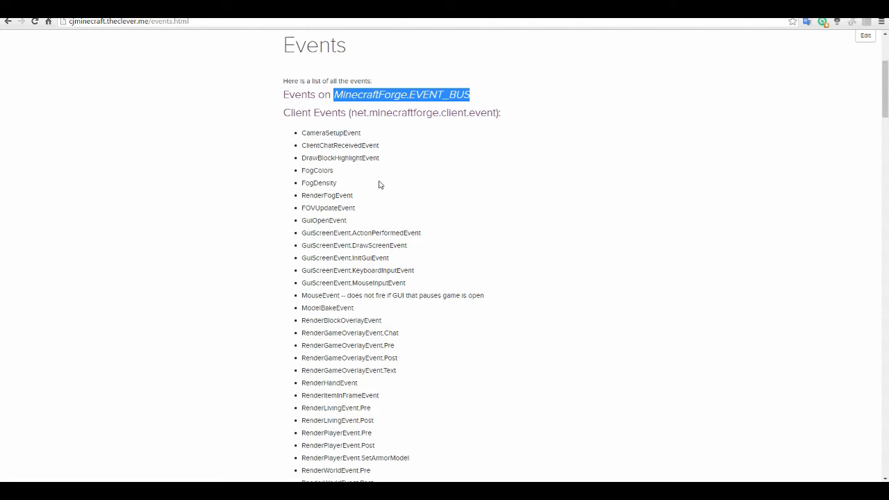
click(496, 100)
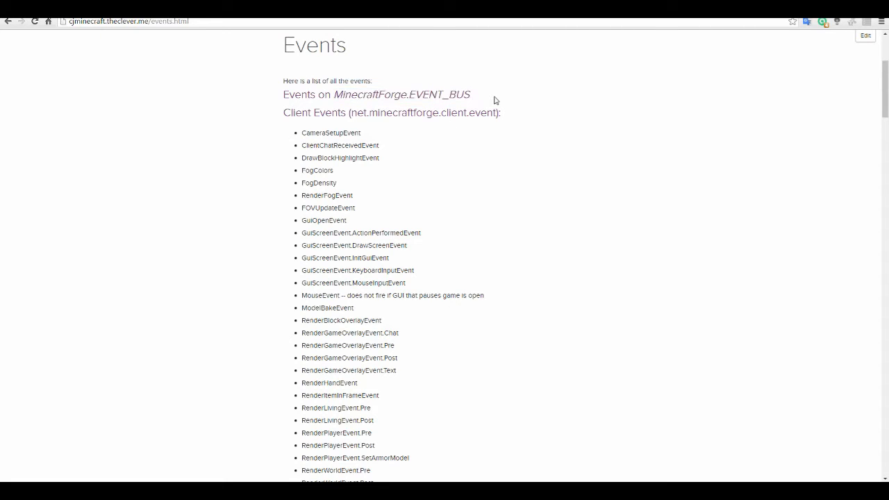
mouse_move(391, 90)
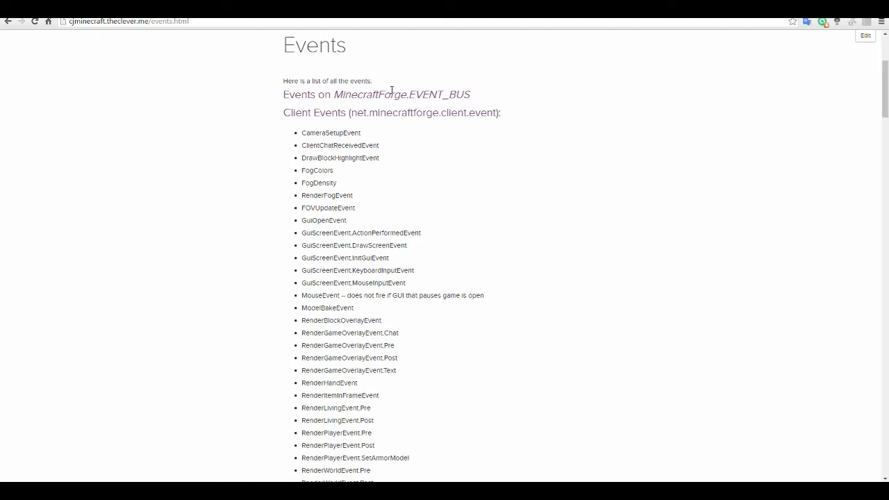
mouse_move(327, 95)
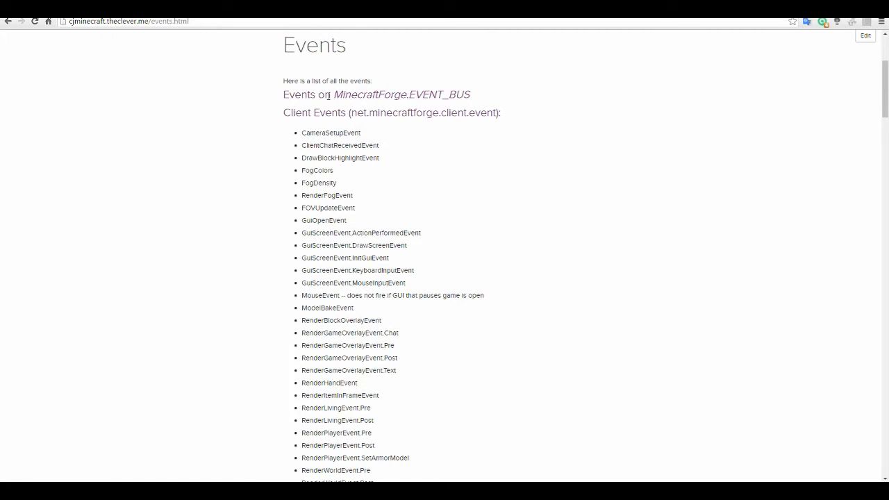
mouse_move(334, 179)
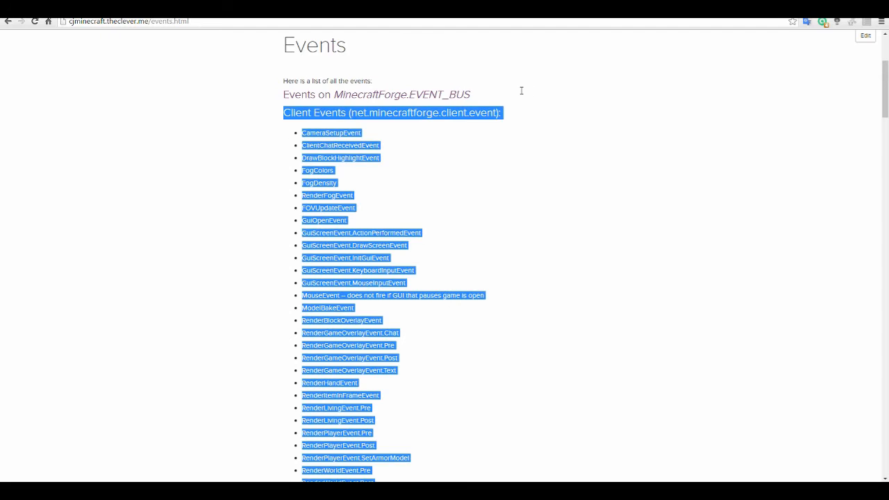
click(522, 139)
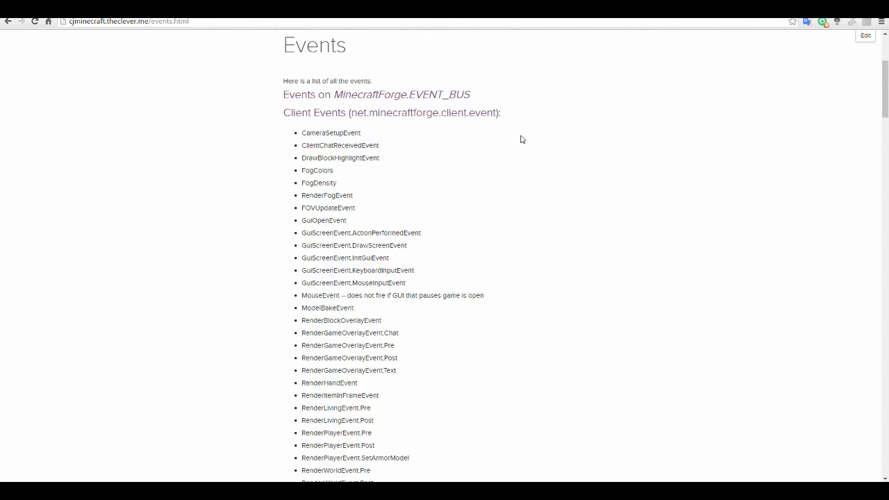
- Scroll past Chunk, Fluid and Populate Chunk events to the FMLCommonHandler.instance().bus() heading
scroll(down, 3)
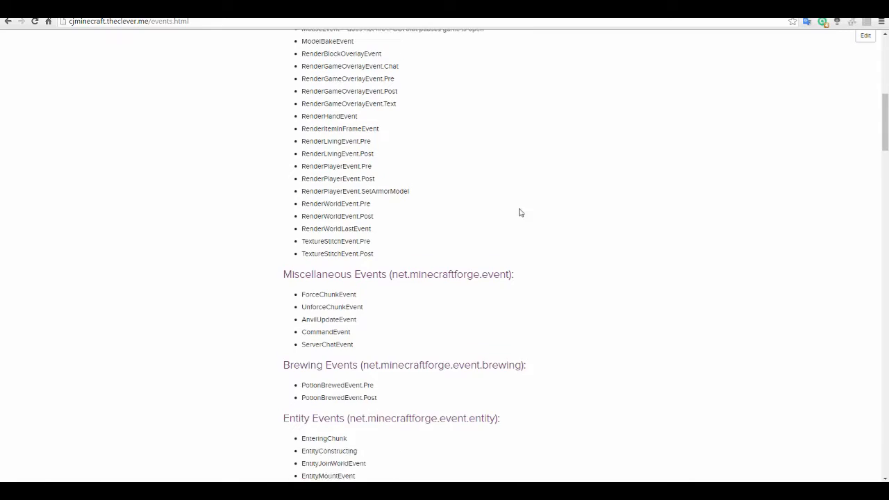
scroll(down, 3)
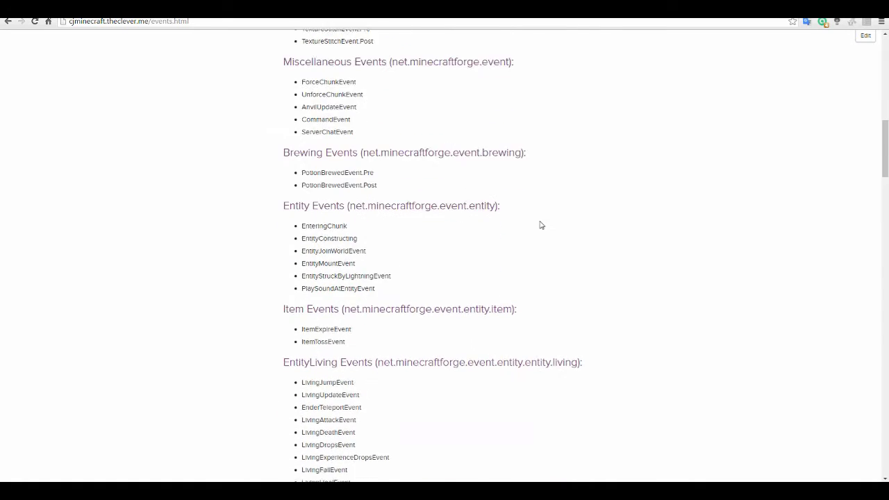
scroll(down, 3)
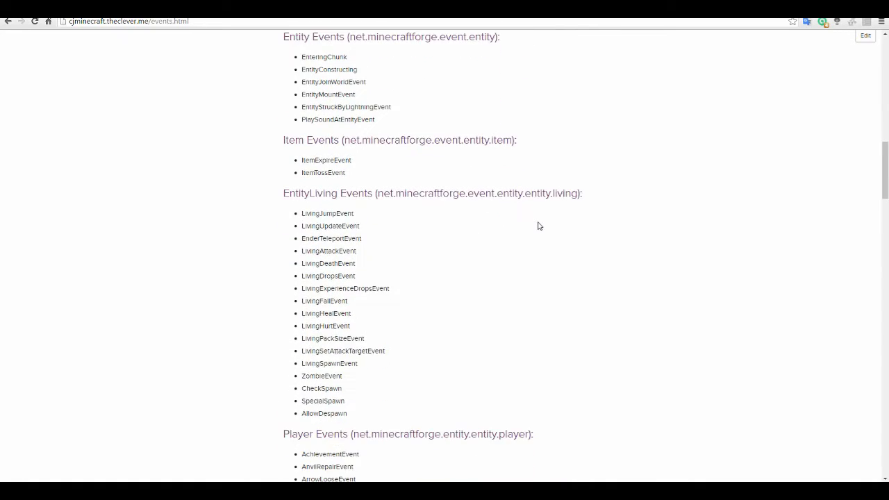
scroll(down, 3)
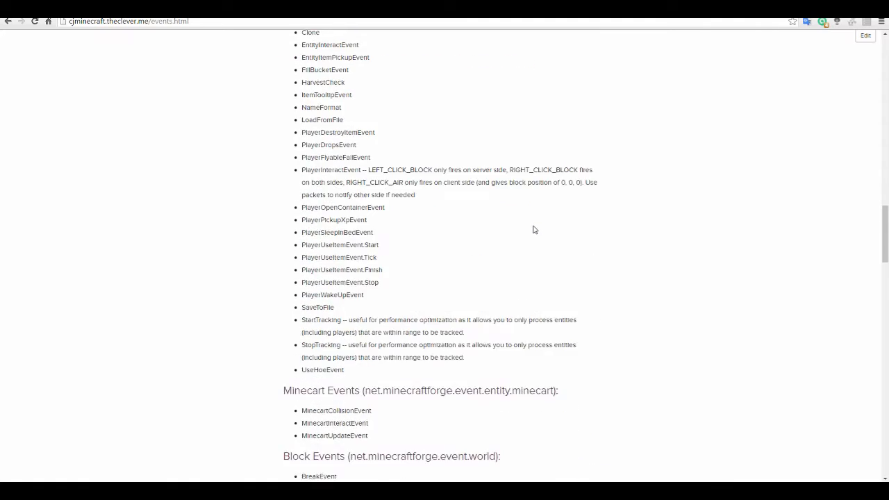
scroll(down, 3)
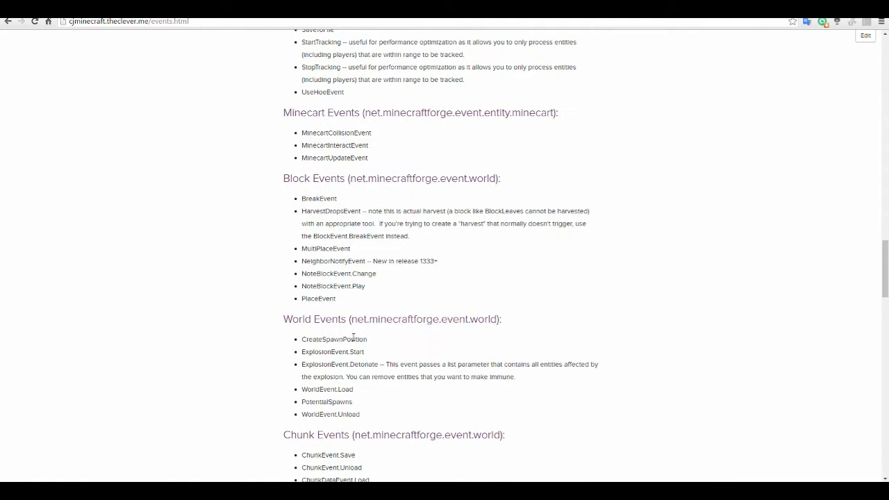
scroll(down, 3)
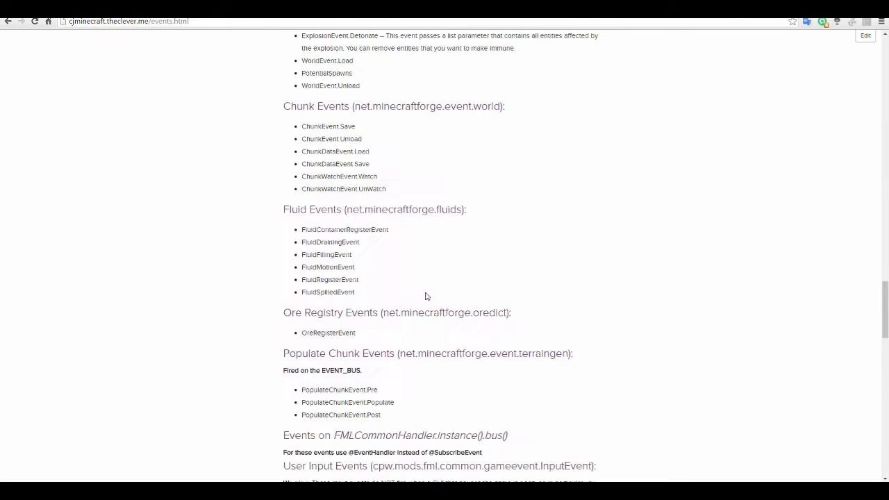
scroll(down, 3)
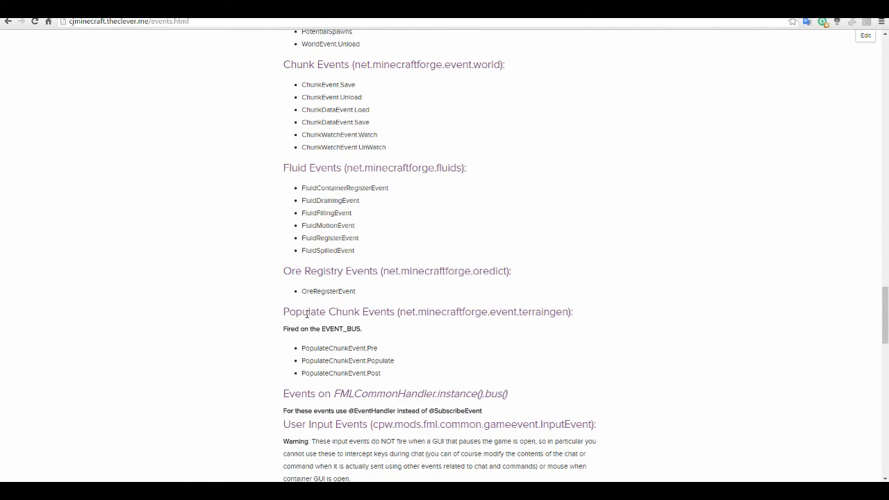
double_click(330, 311)
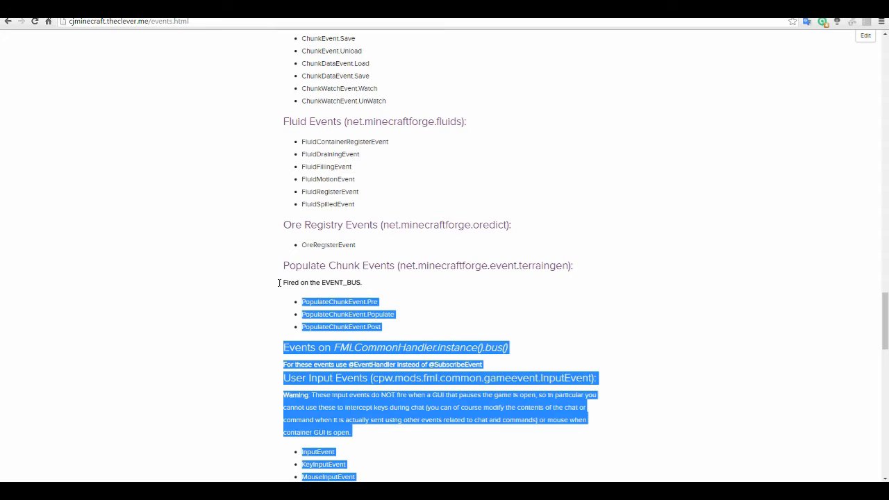
scroll(down, 3)
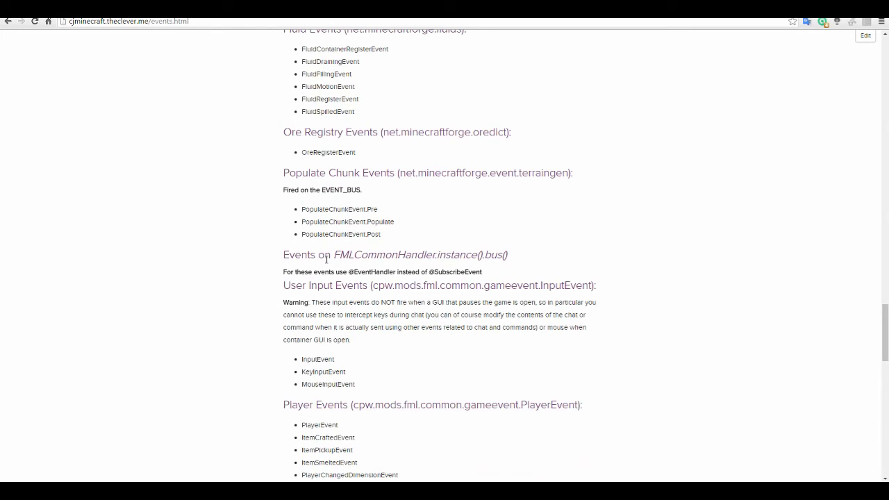
double_click(396, 255)
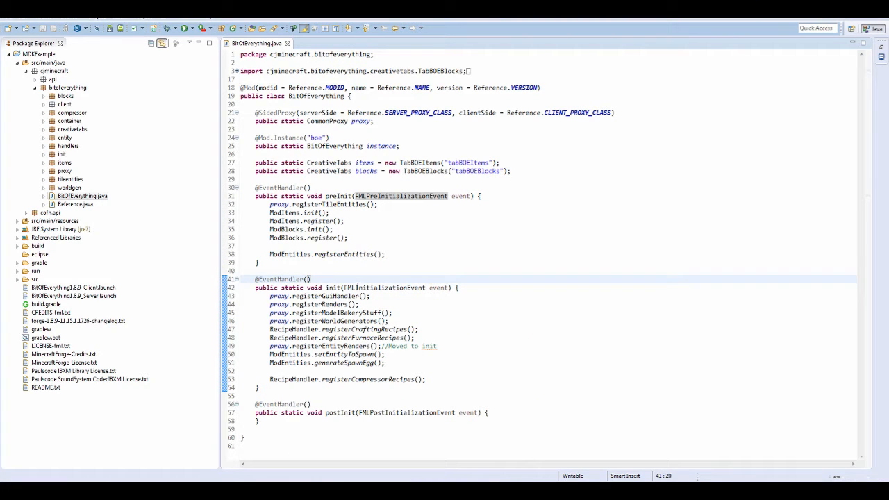
mouse_move(382, 288)
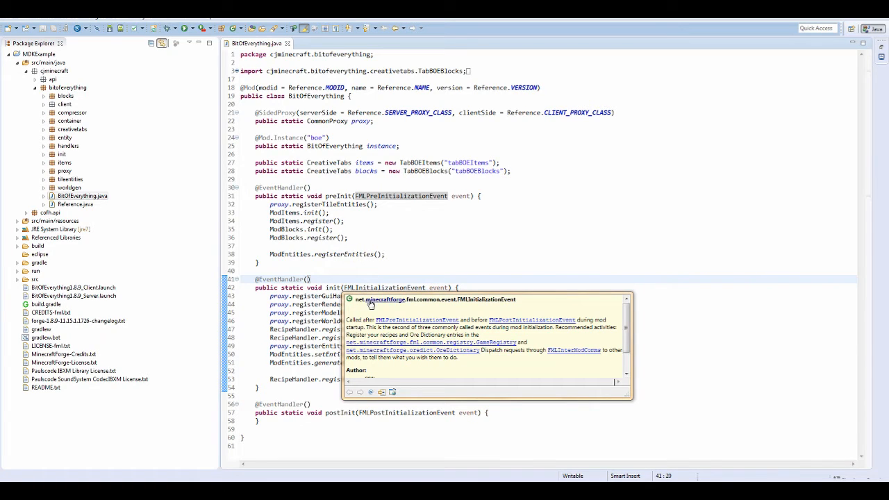
mouse_move(465, 308)
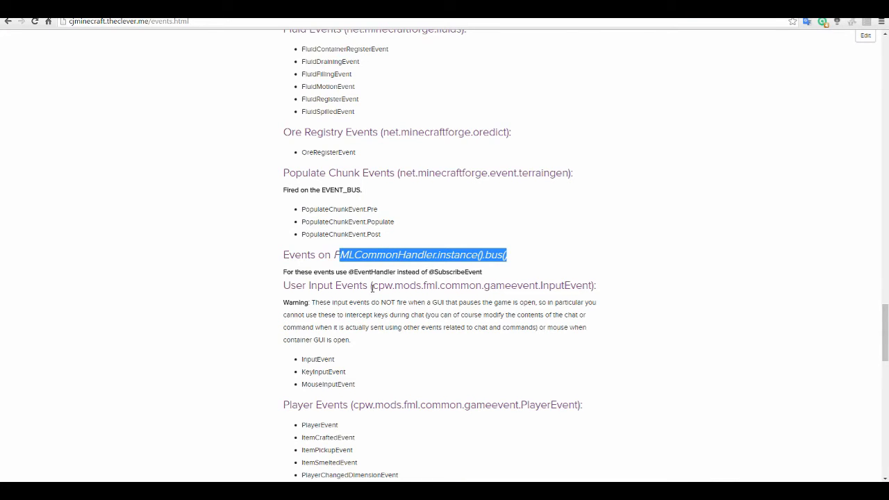
- Skim the events page to the bottom, noting ItemPickupEvent and ItemSmeltedEvent, then scroll back up
scroll(down, 3)
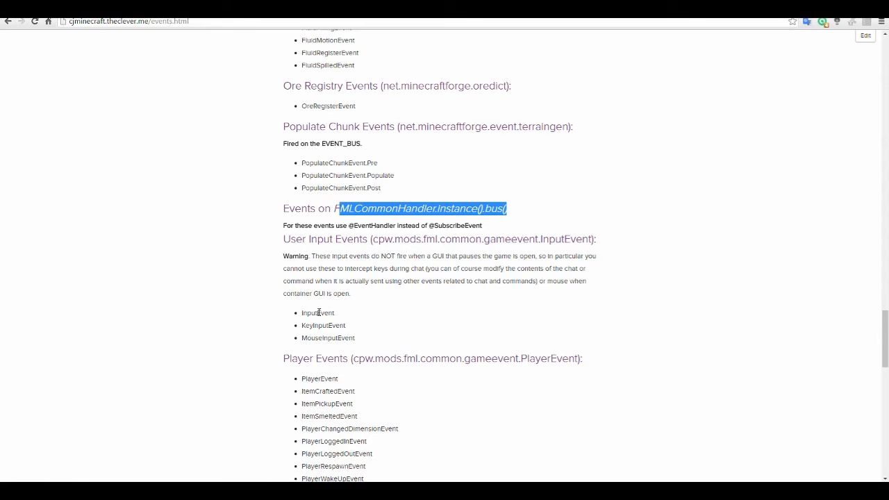
mouse_move(330, 327)
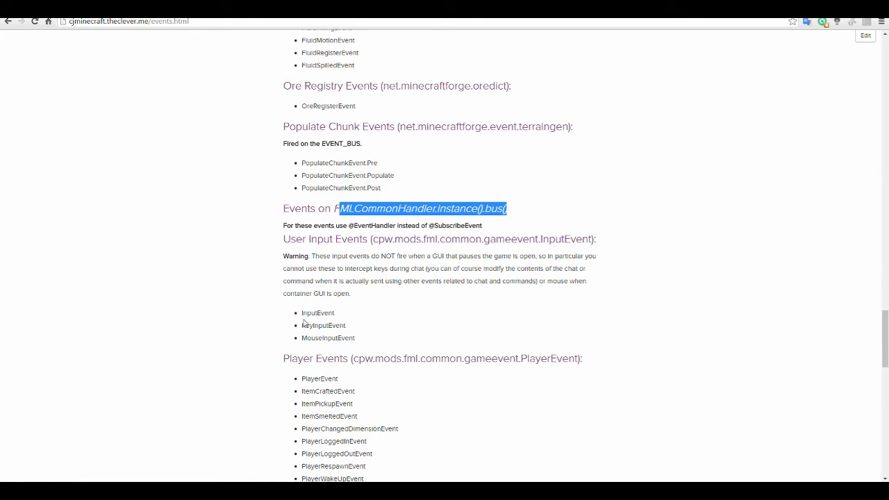
scroll(down, 3)
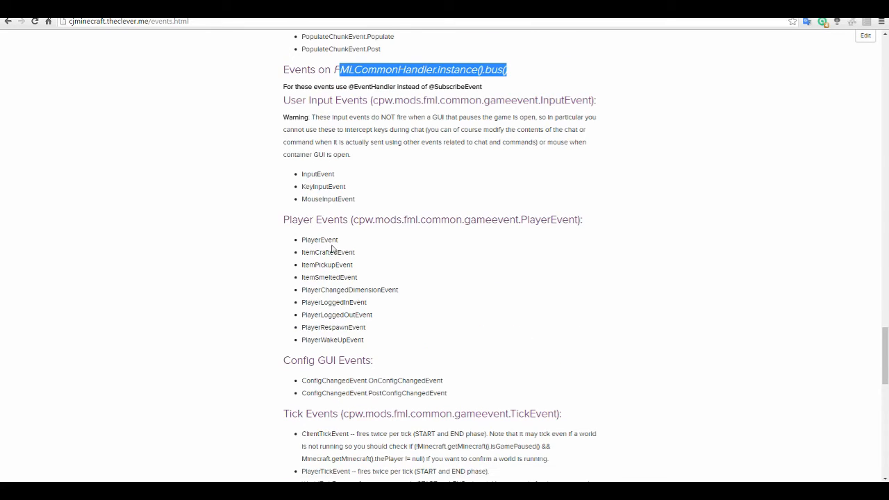
drag(319, 265, 357, 277)
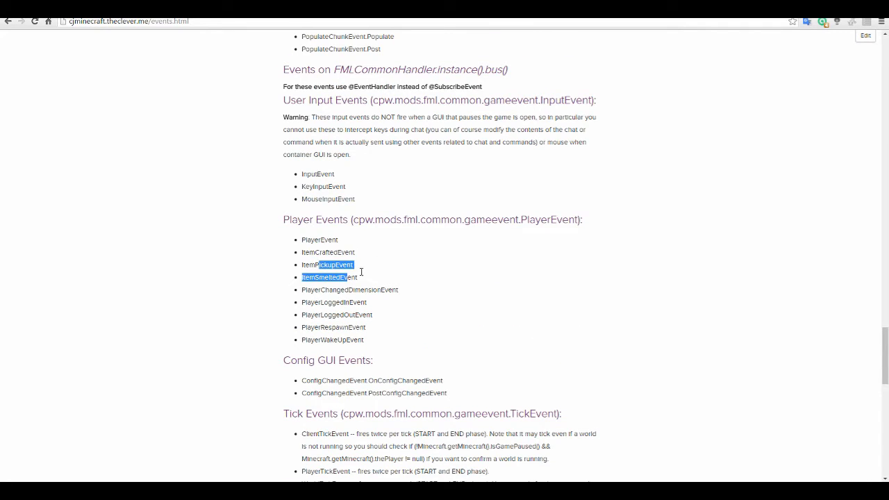
scroll(down, 3)
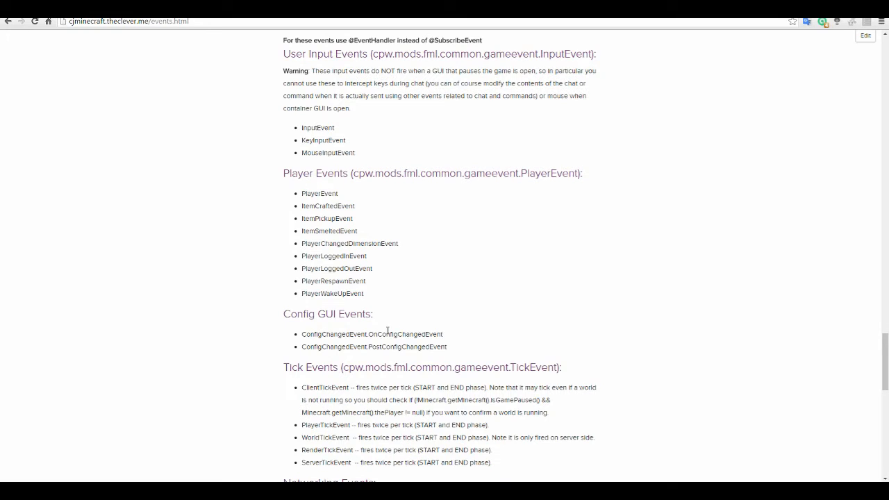
scroll(down, 3)
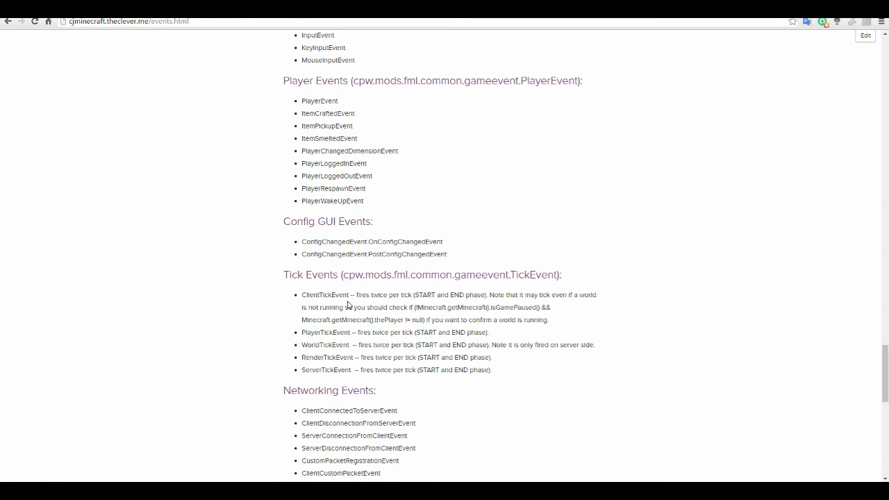
scroll(down, 3)
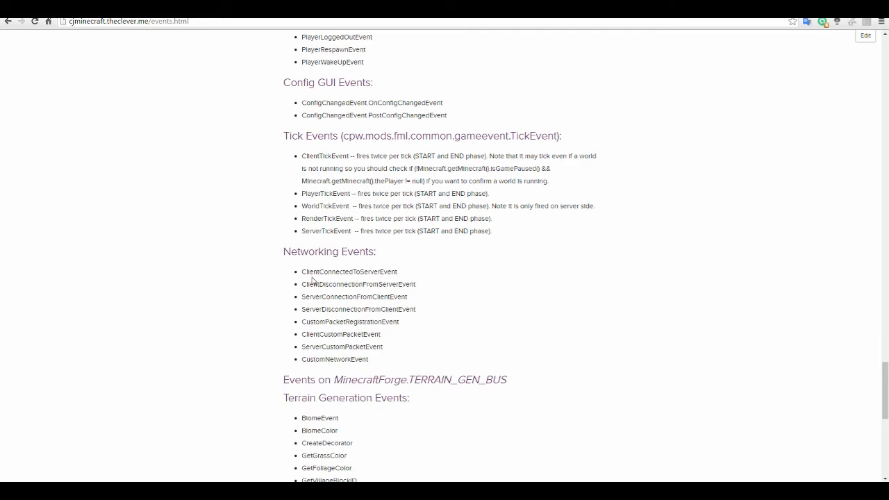
scroll(down, 3)
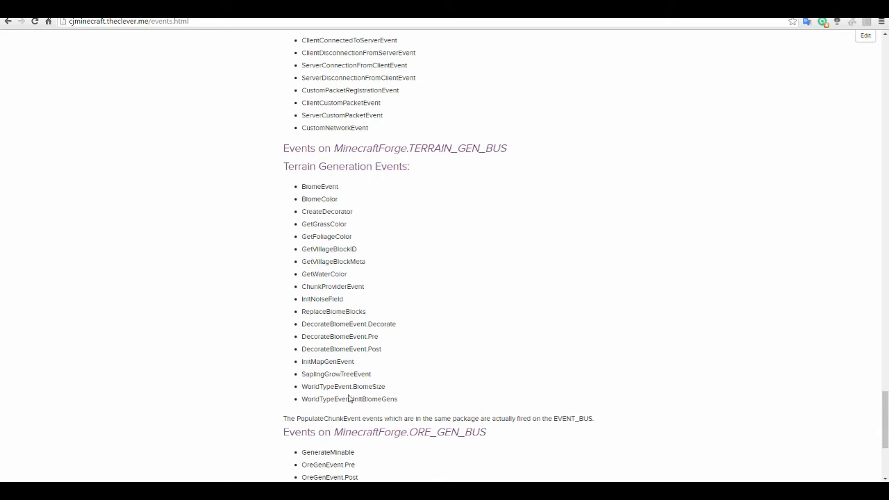
scroll(down, 3)
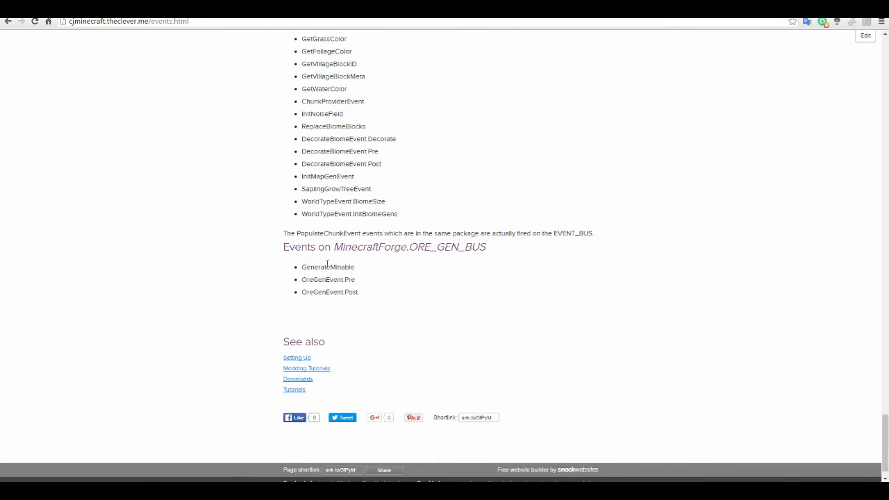
mouse_move(404, 304)
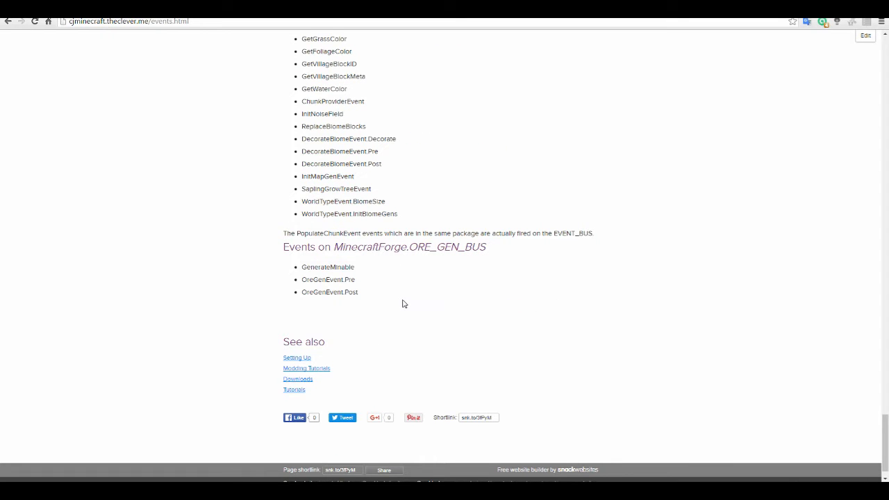
scroll(up, 3)
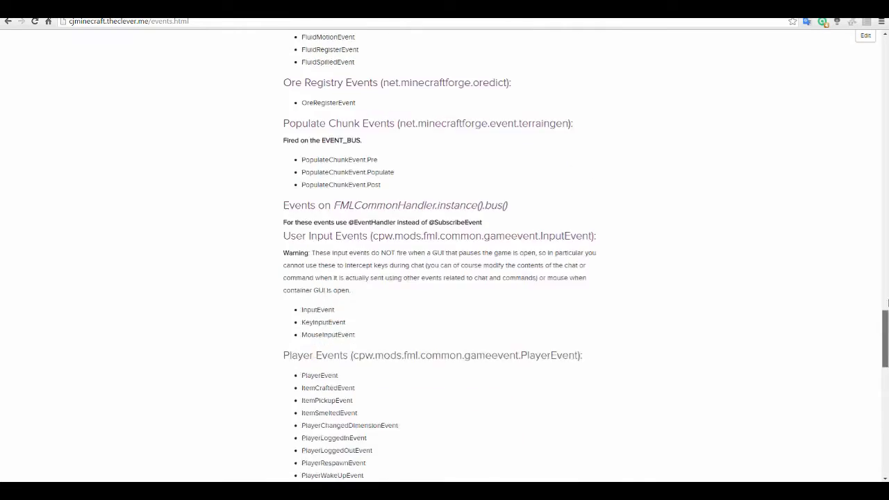
scroll(up, 3)
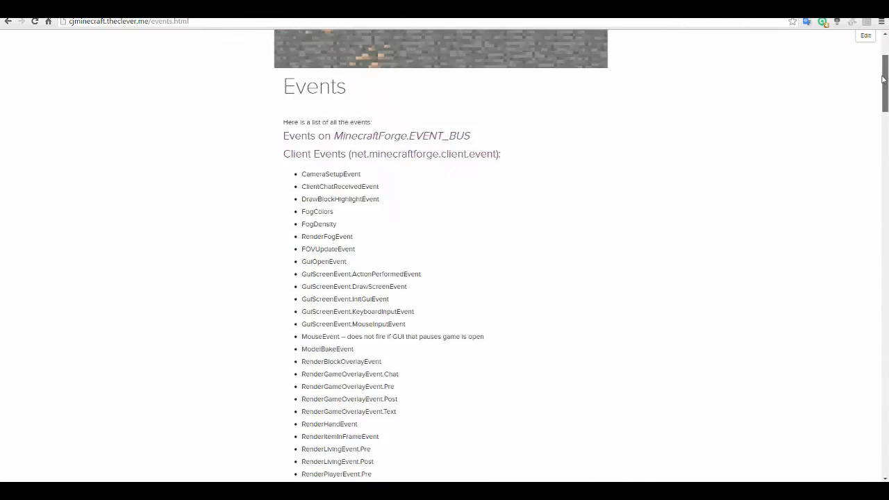
scroll(up, 3)
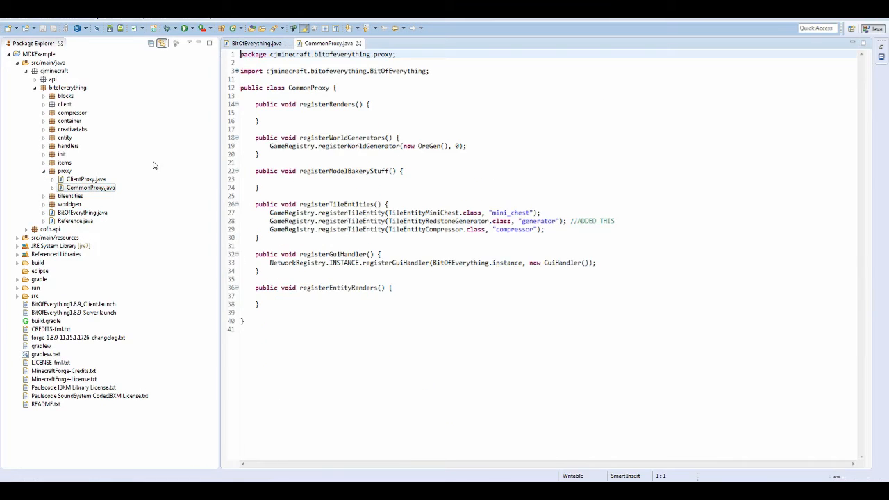
- Add 'public void registerEvents() {' after registerEntityRenders in CommonProxy and save
double_click(327, 43)
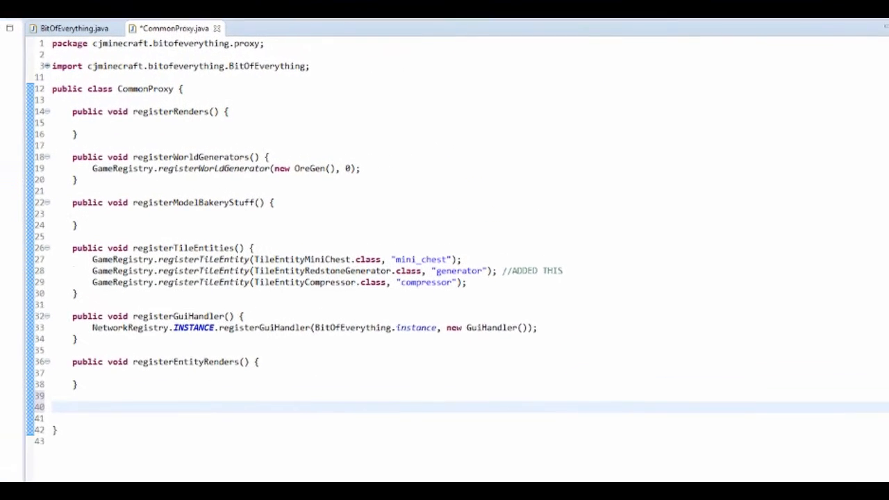
text(public void)
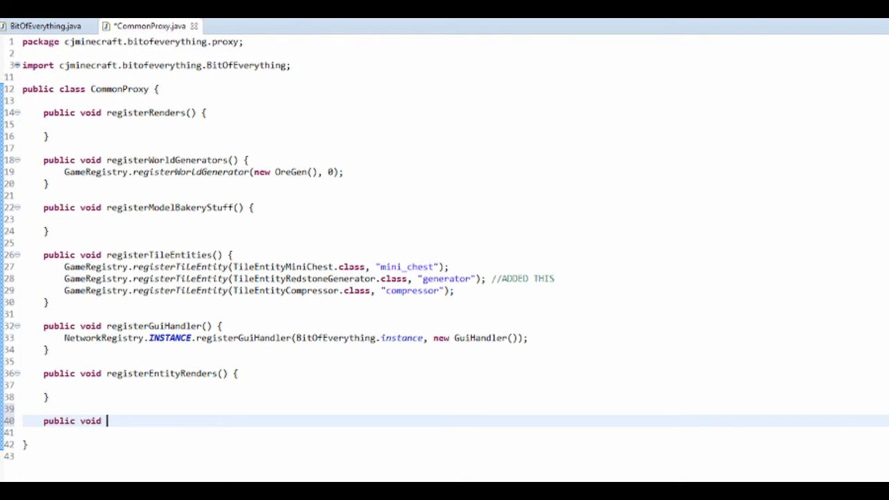
text(registerEve)
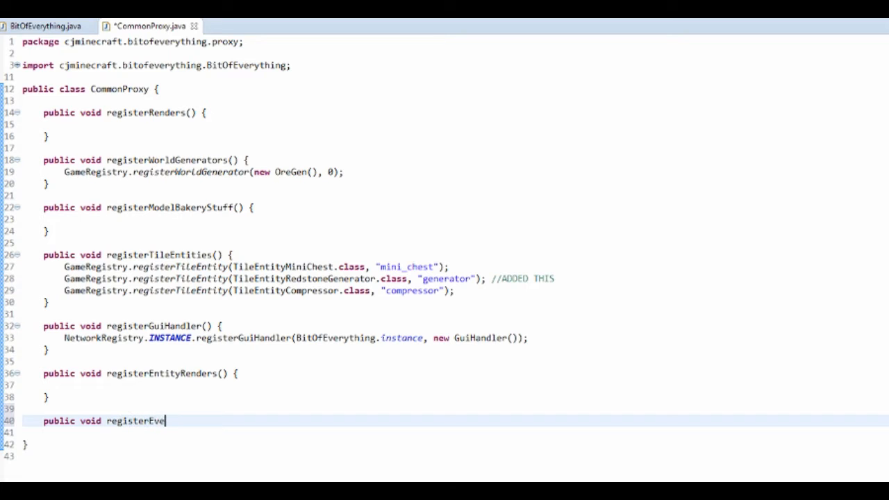
text(nts() {)
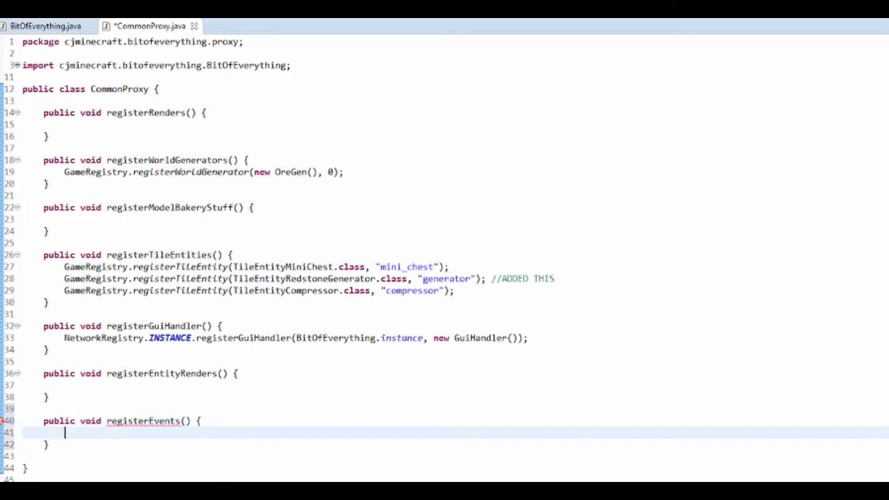
key(ctrl+s)
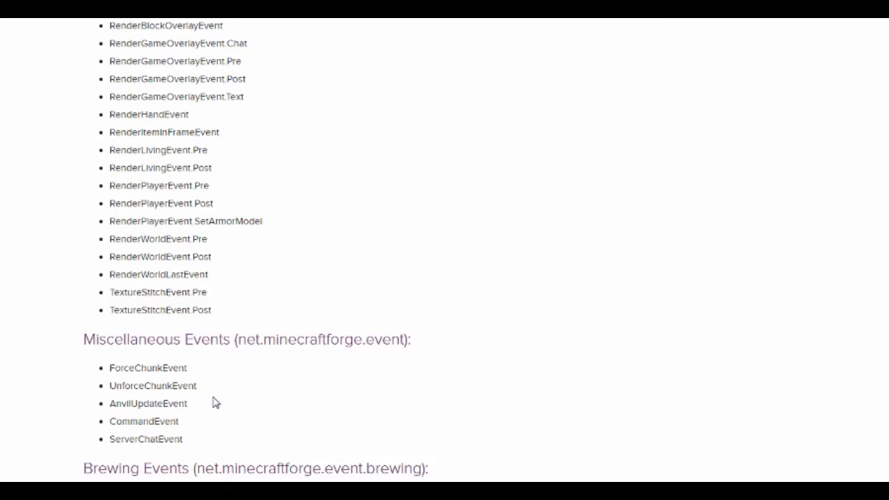
- Scroll to the EntityLiving events and select LivingUpdateEvent
scroll(down, 3)
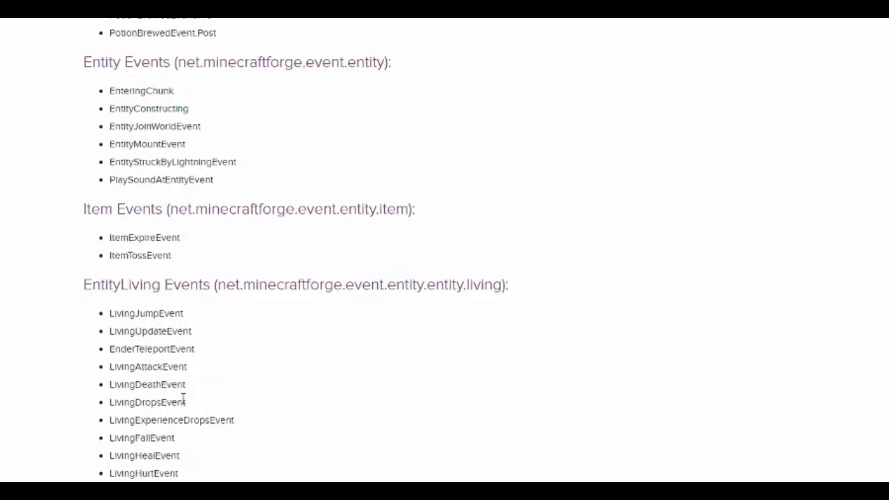
double_click(150, 247)
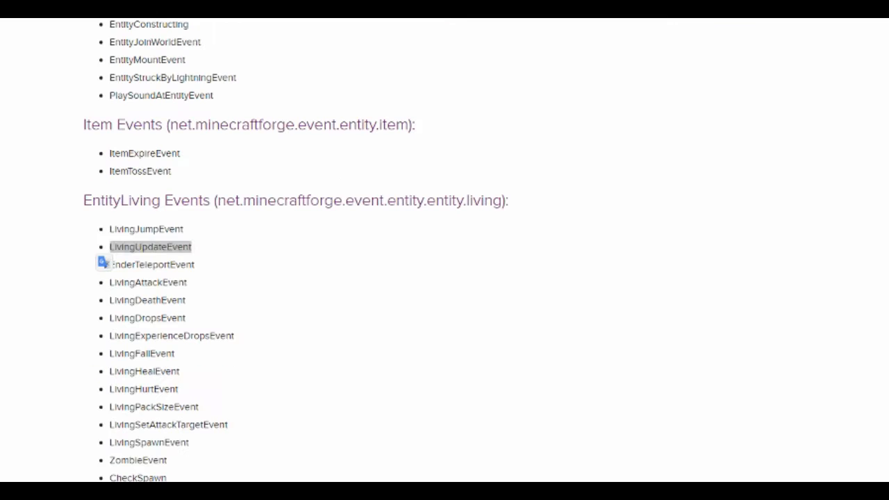
scroll(up, 3)
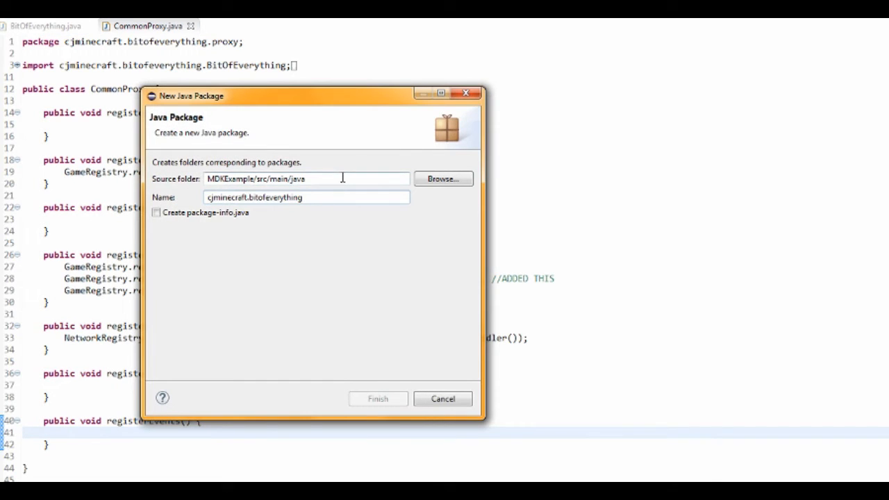
- Create package cjminecraft.bitofeverything.events and class StrengthWhenHoldingCopperSwordEvent inside it
text(.events)
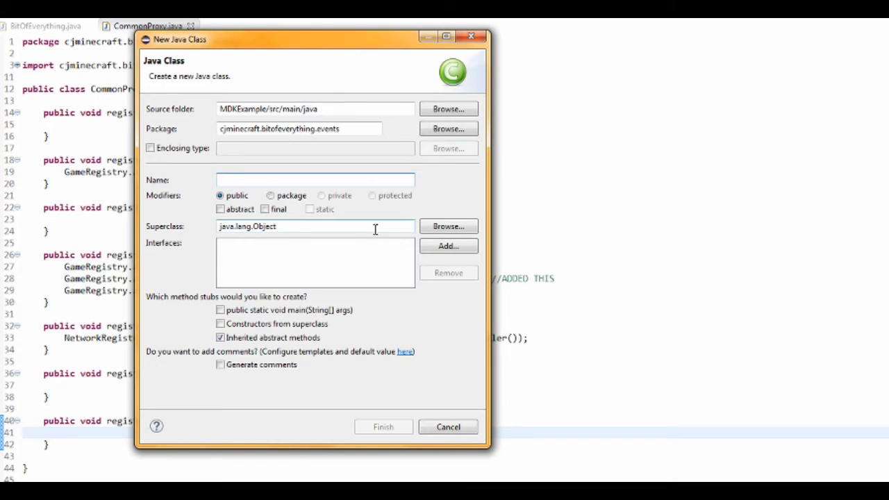
click(314, 180)
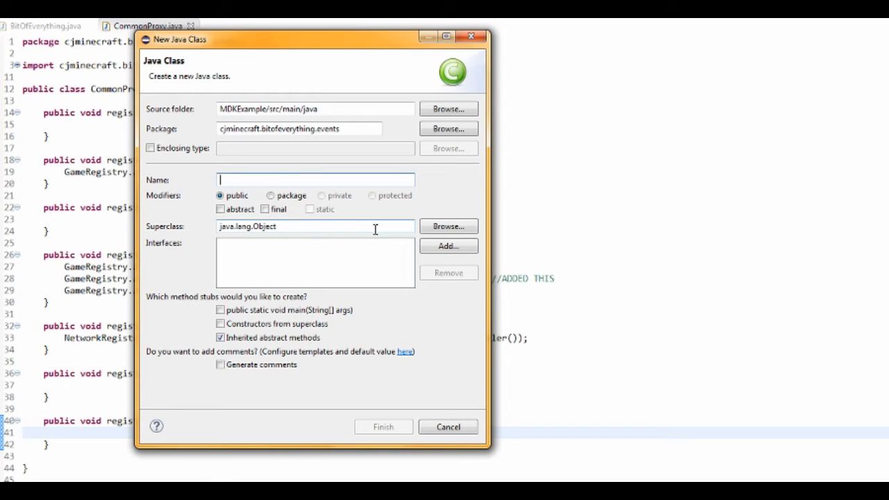
text(S)
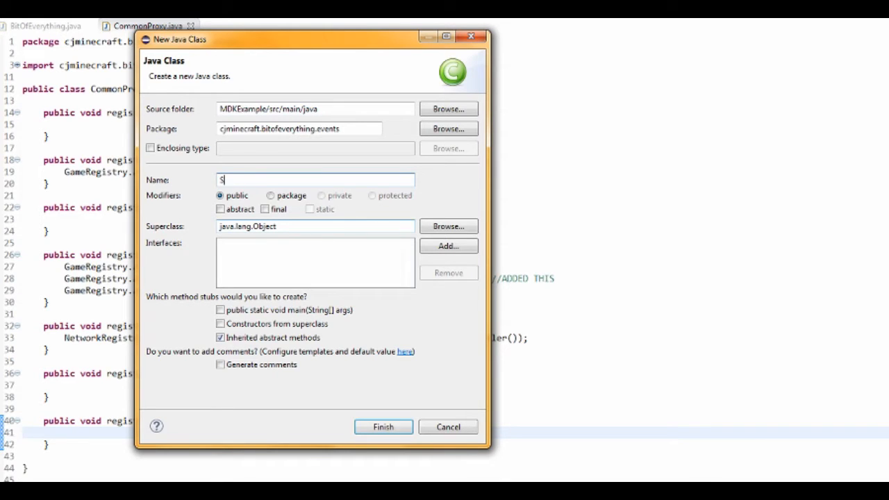
text(trength)
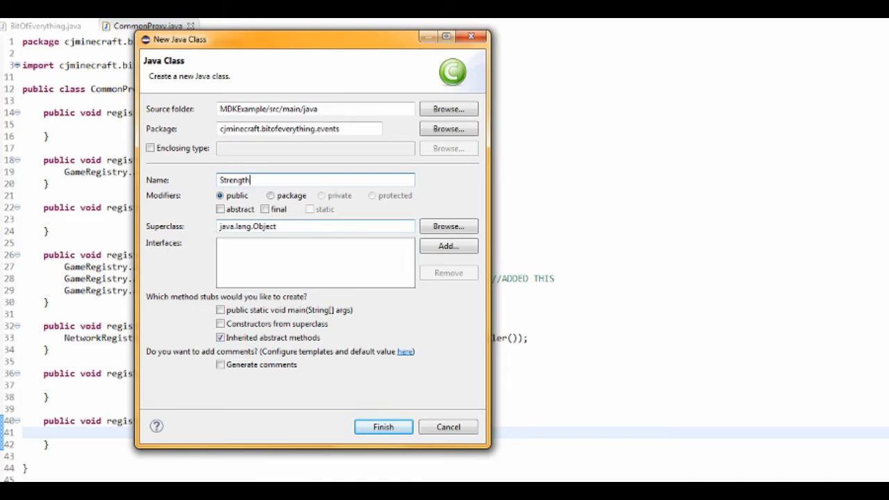
text(WhenHoldi)
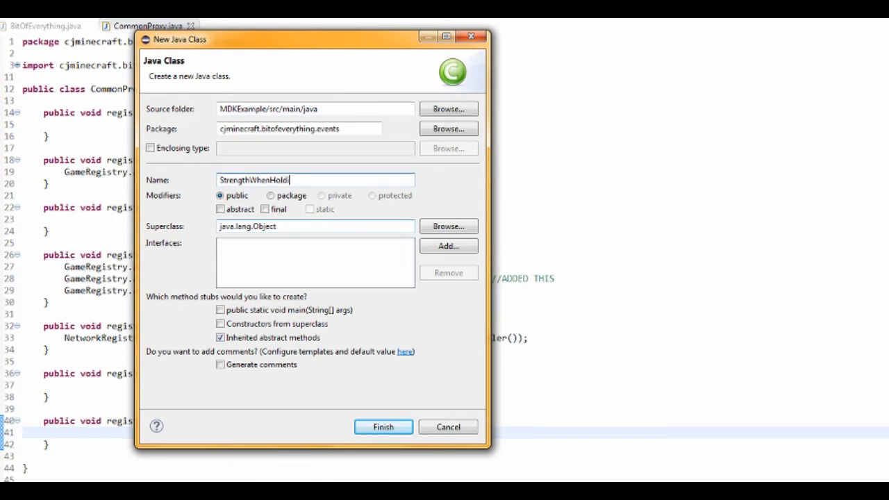
text(ngCopperSwordEvent)
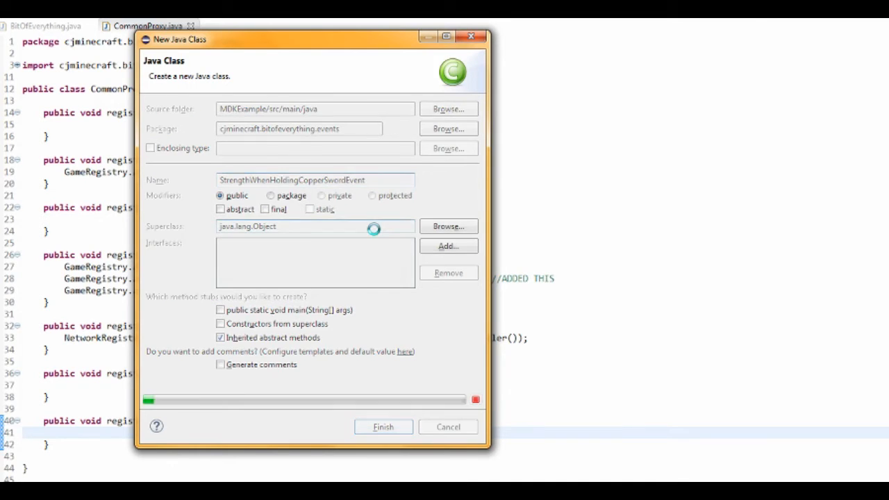
click(383, 427)
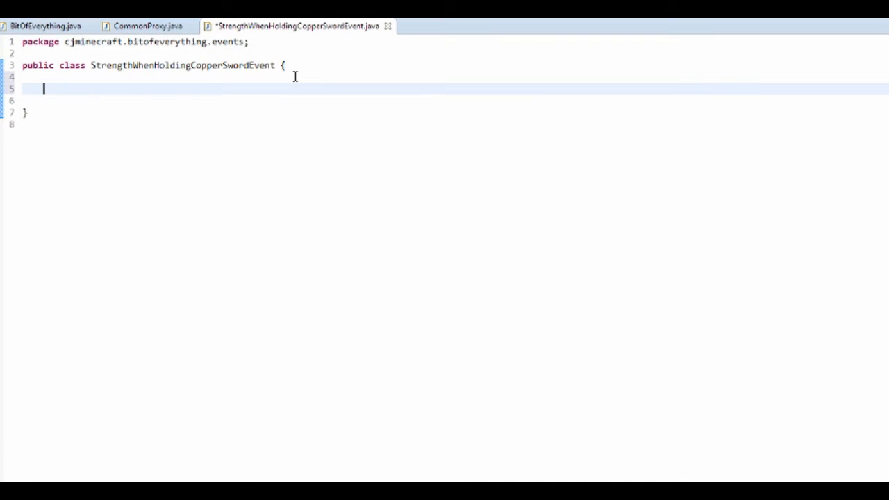
- Write public void onEvent(LivingUpdateEvent event), auto-importing LivingUpdateEvent, and recheck the events list
text(p)
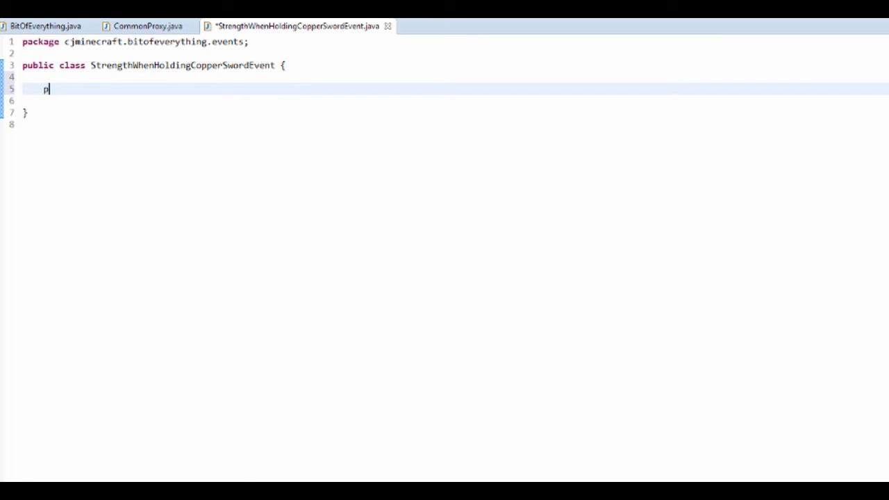
text(ublic)
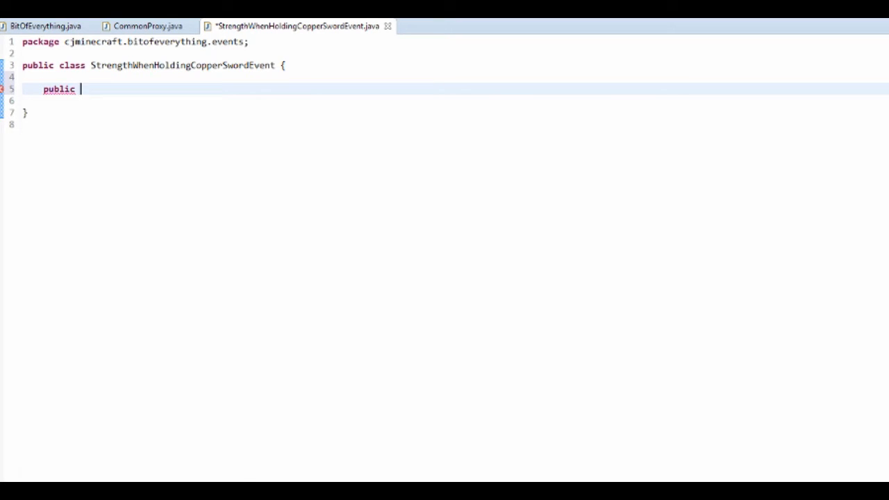
text(void)
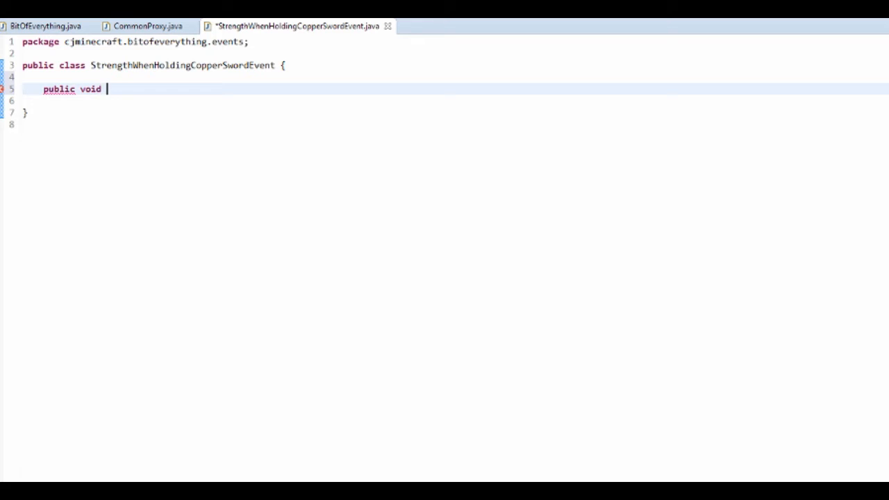
text(onEvent)
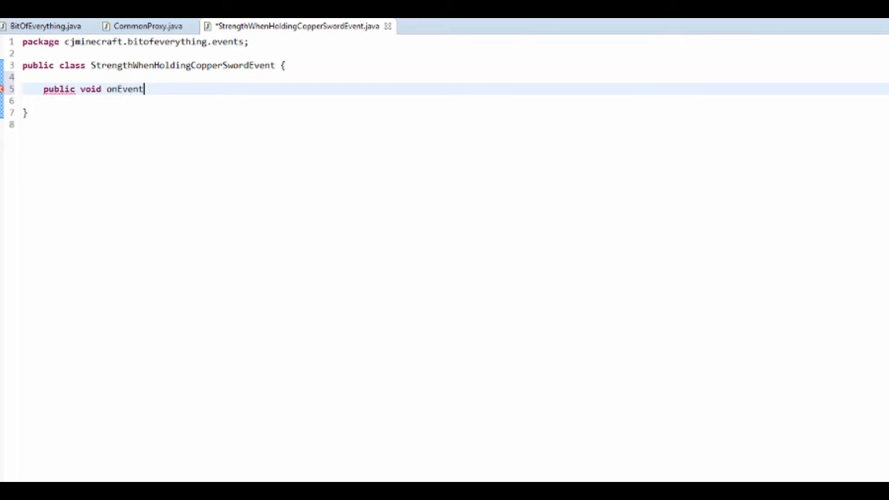
text((U)
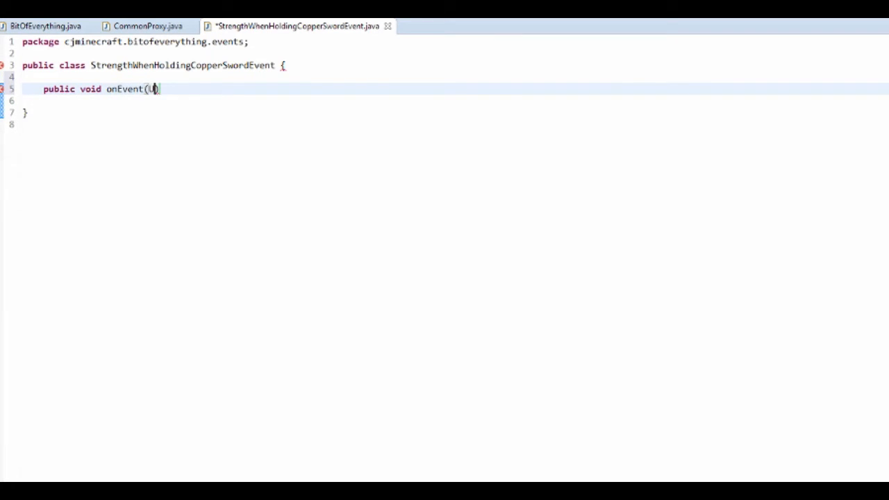
text(pdat)
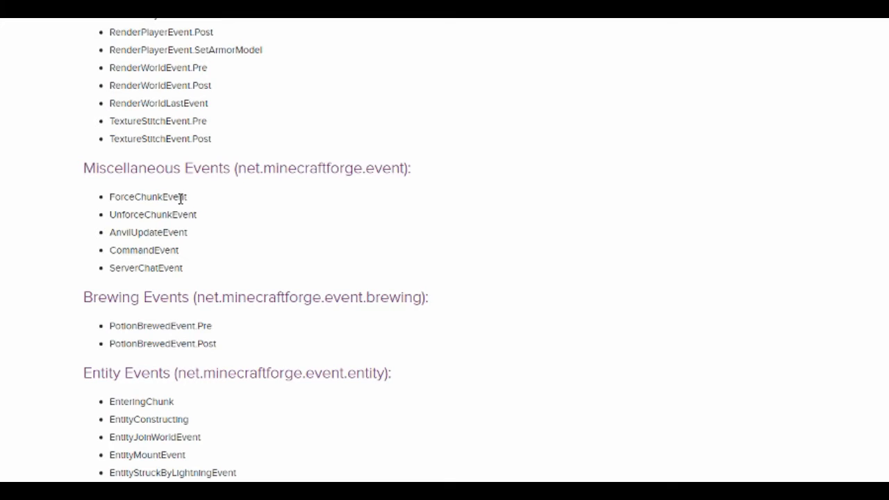
scroll(down, 3)
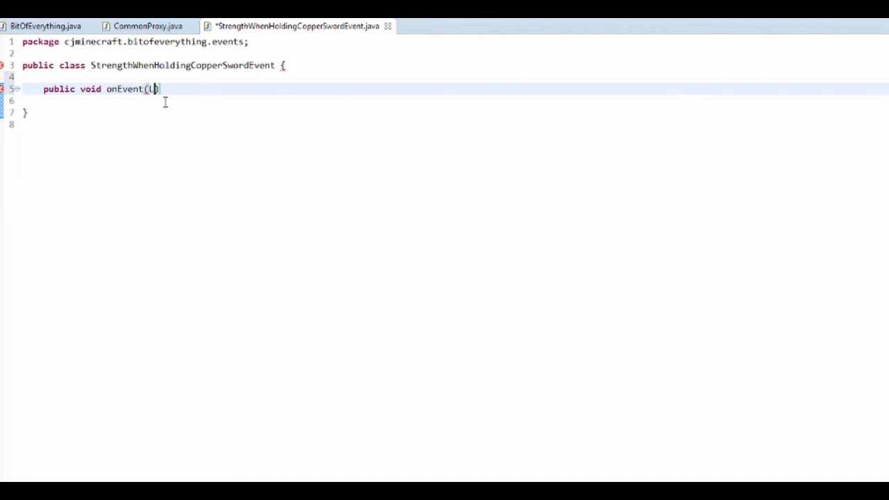
text(ivom)
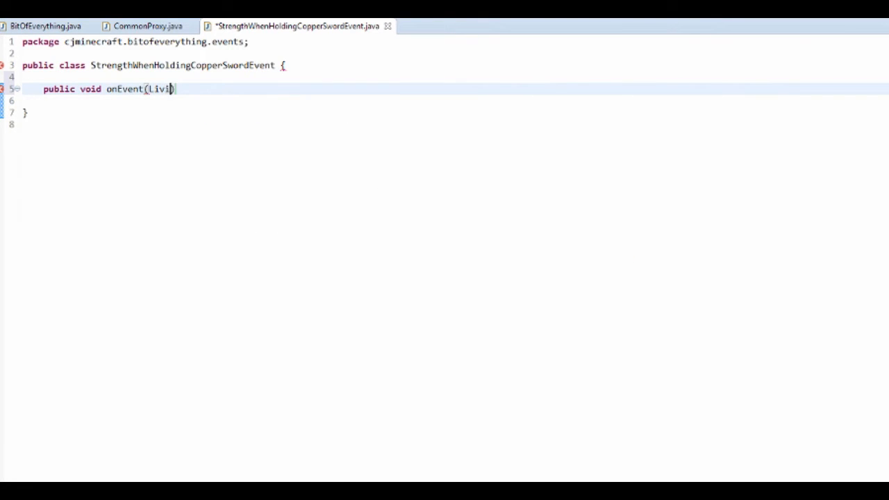
text(ngUpdateEvent event)
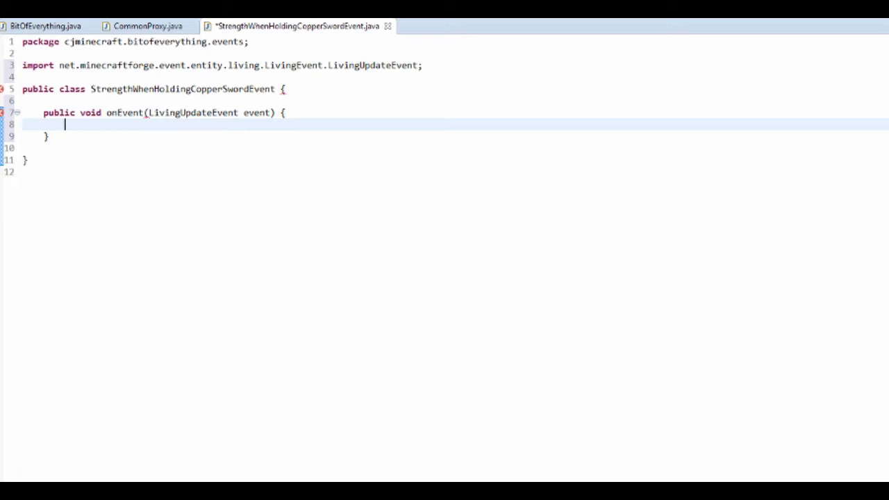
key(Return)
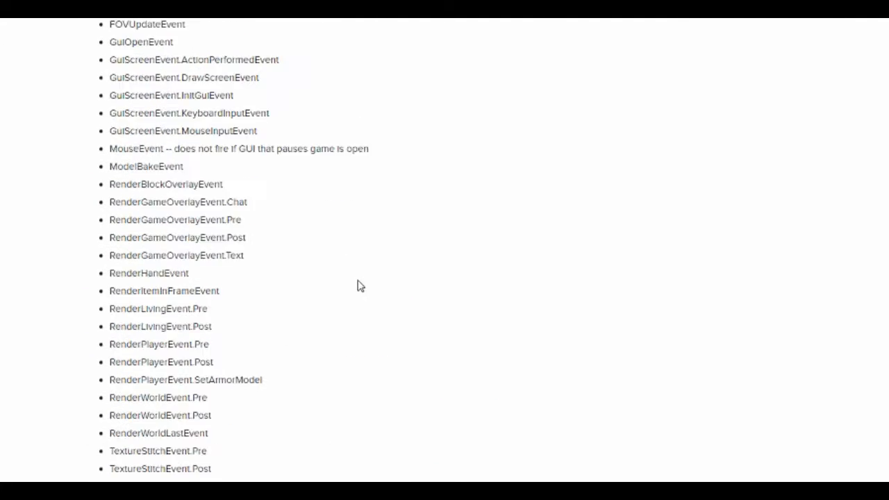
scroll(down, 3)
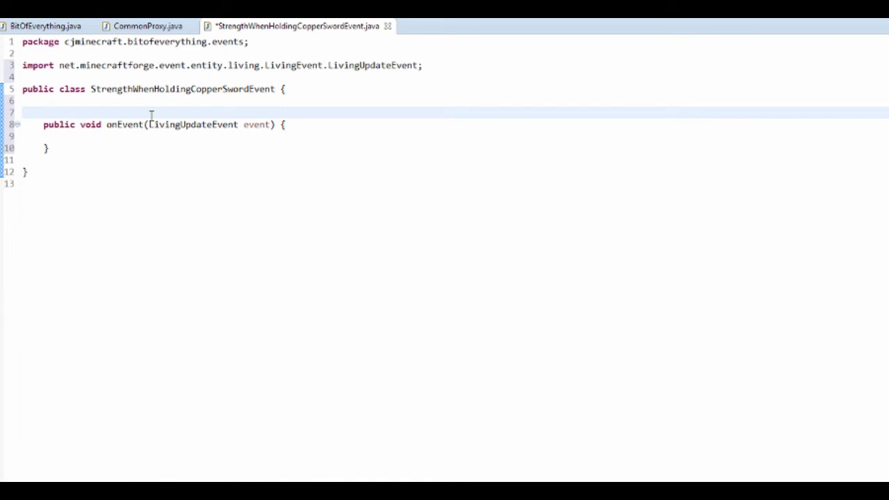
click(44, 112)
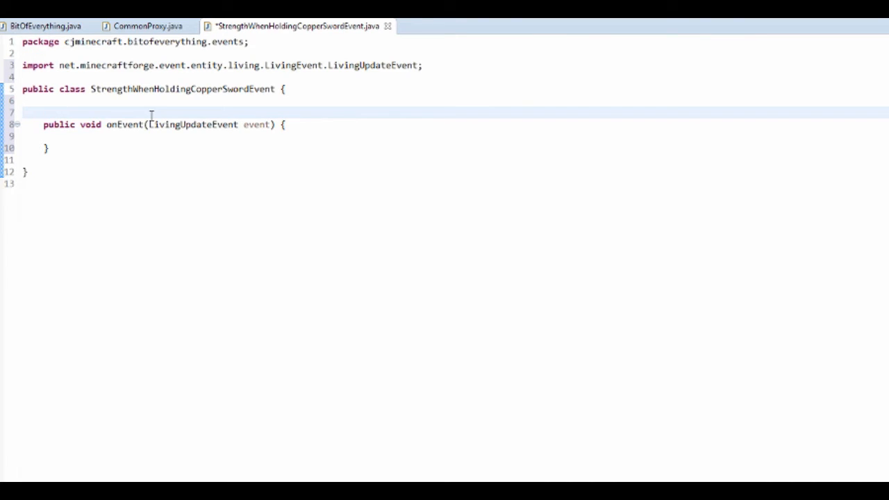
text(@)
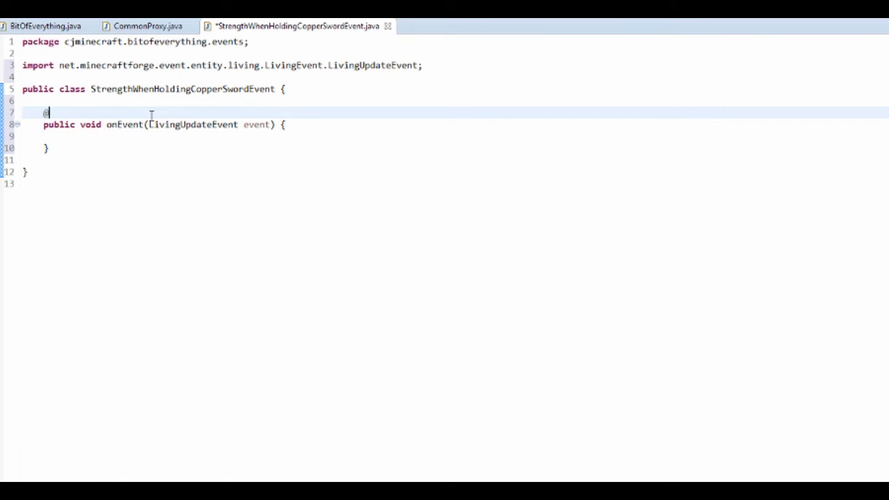
text(SubscribeEvent()
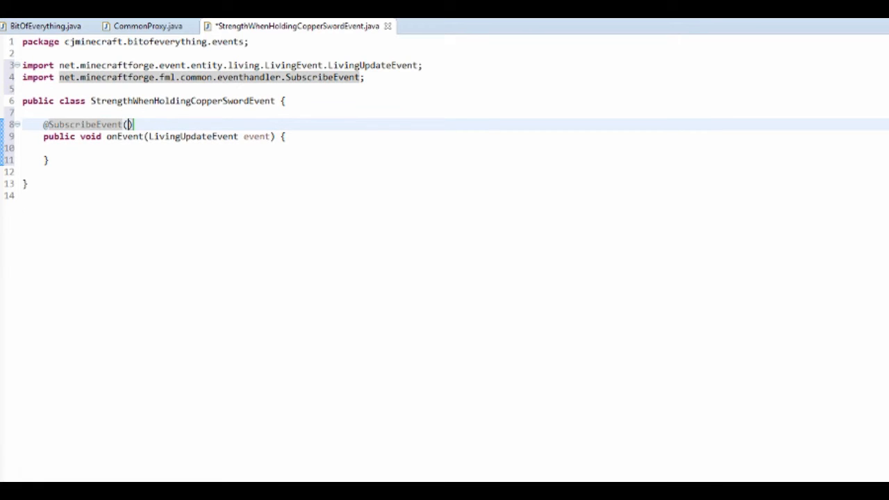
text(priority = E)
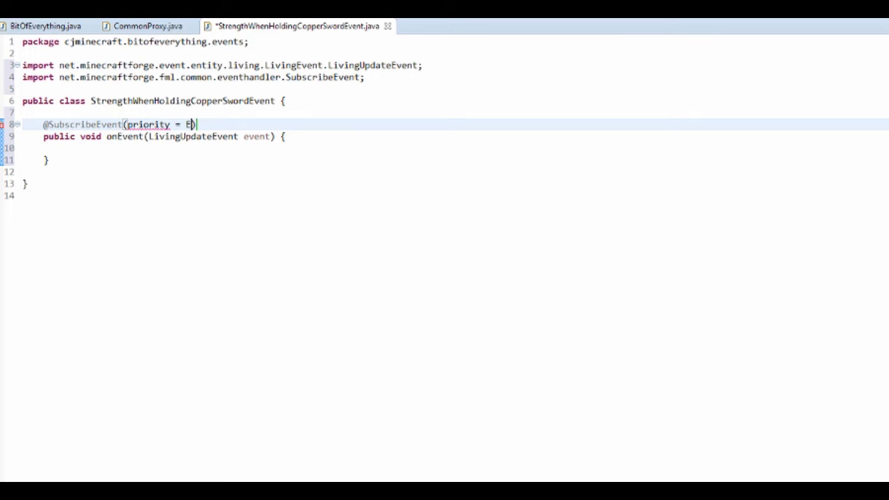
text(ventPro)
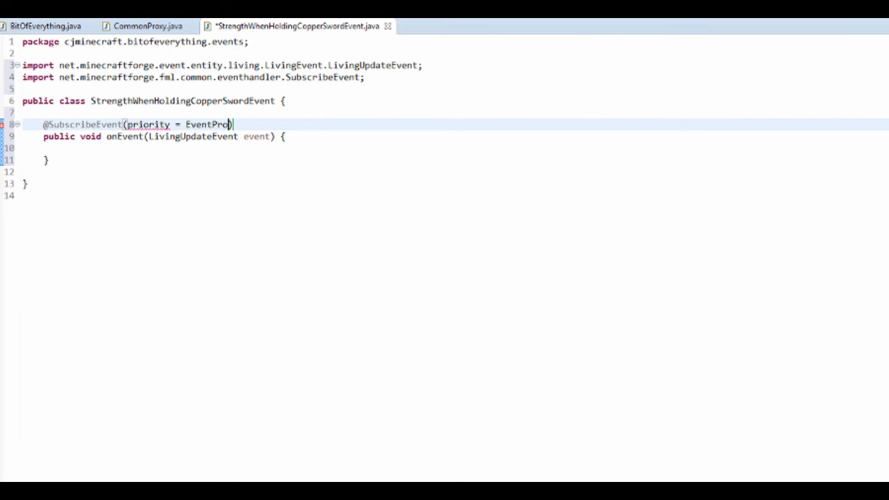
text(.)
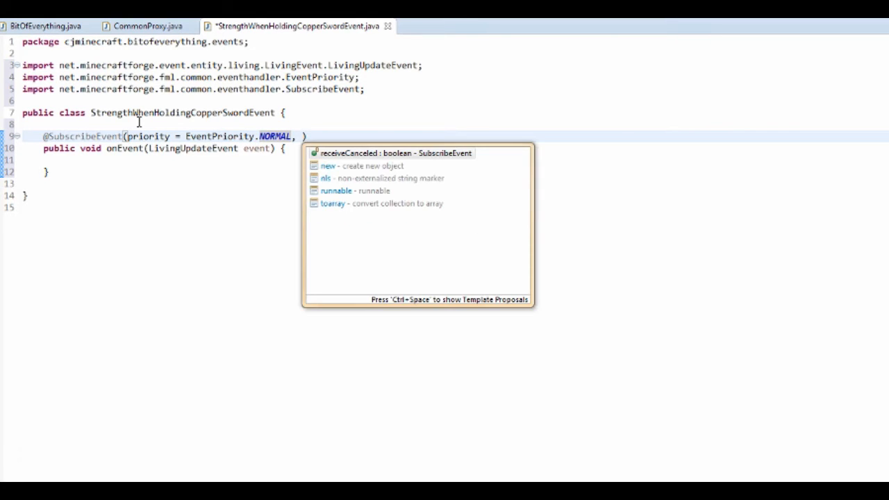
text(receiveCanceled = tr)
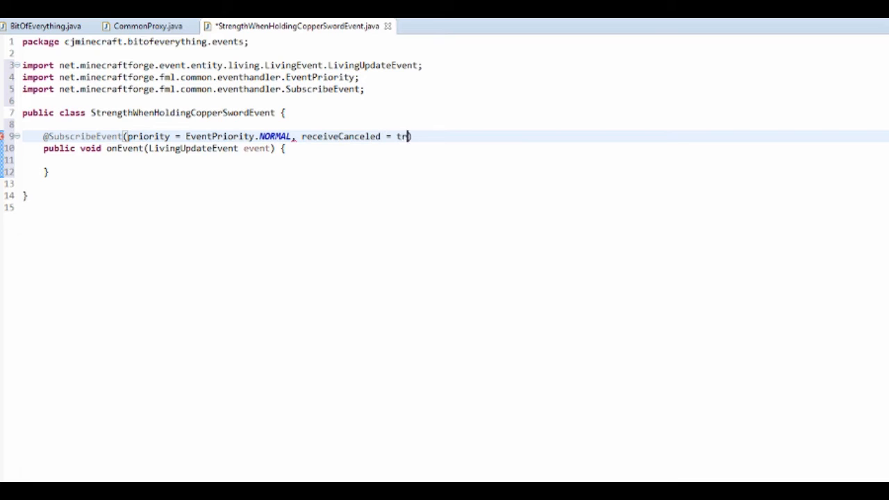
text(ue))
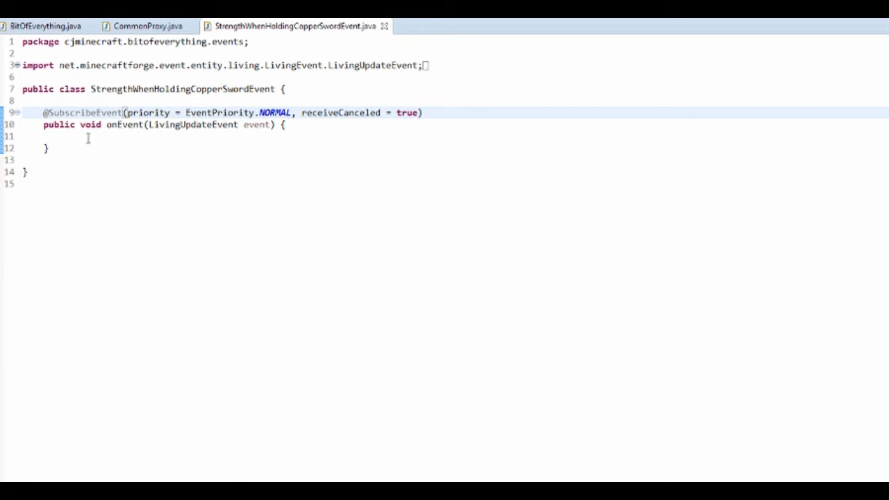
click(246, 135)
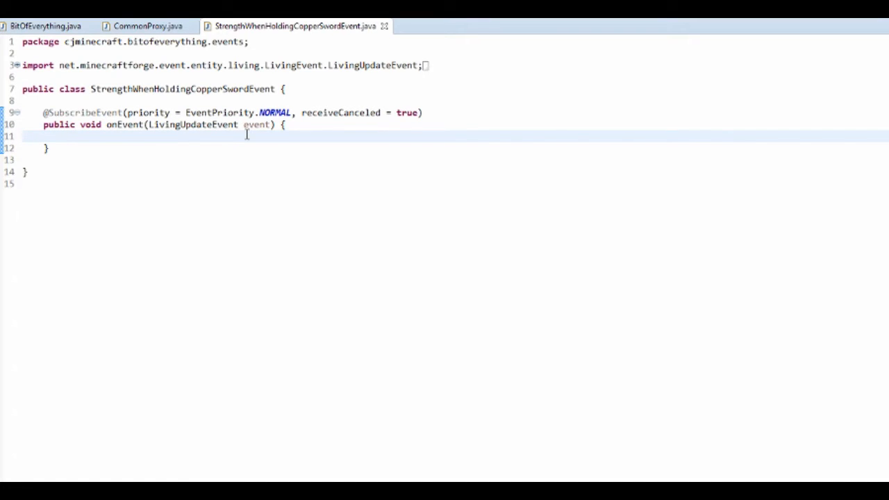
click(65, 136)
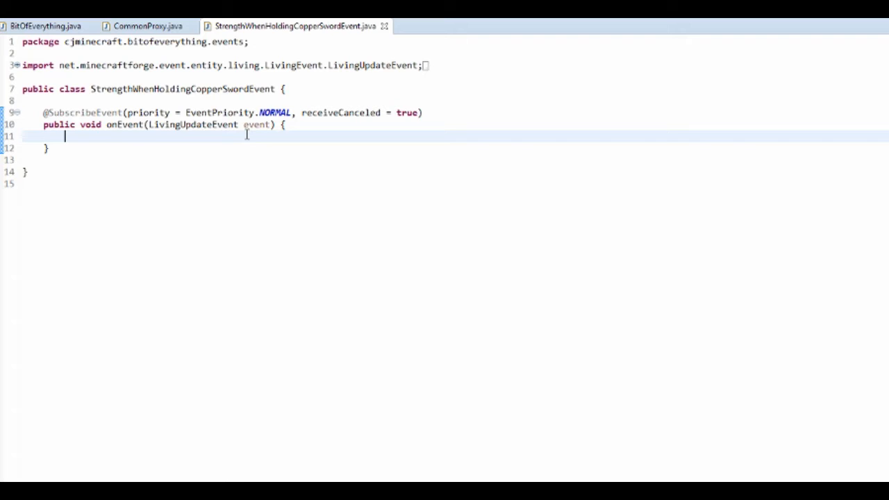
- Declare EntityLivingBase entity = event.entityLiving and begin the copper-sword held-item if block
text(if)
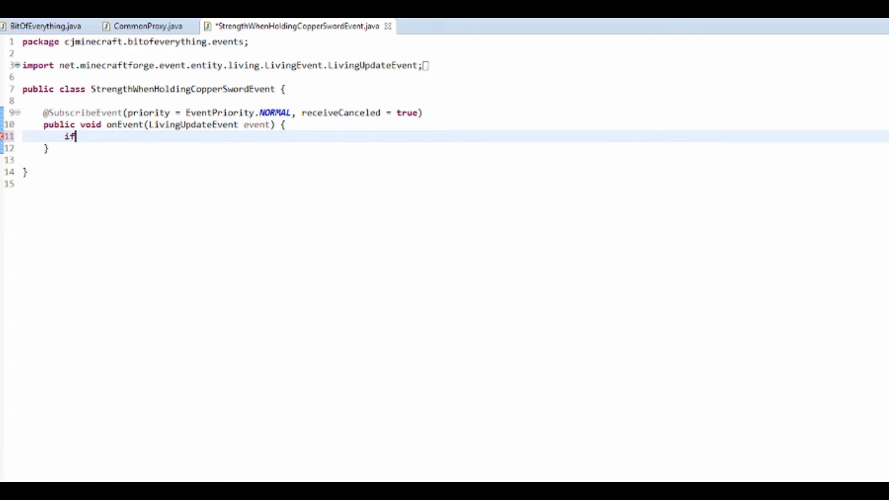
text(Entity)
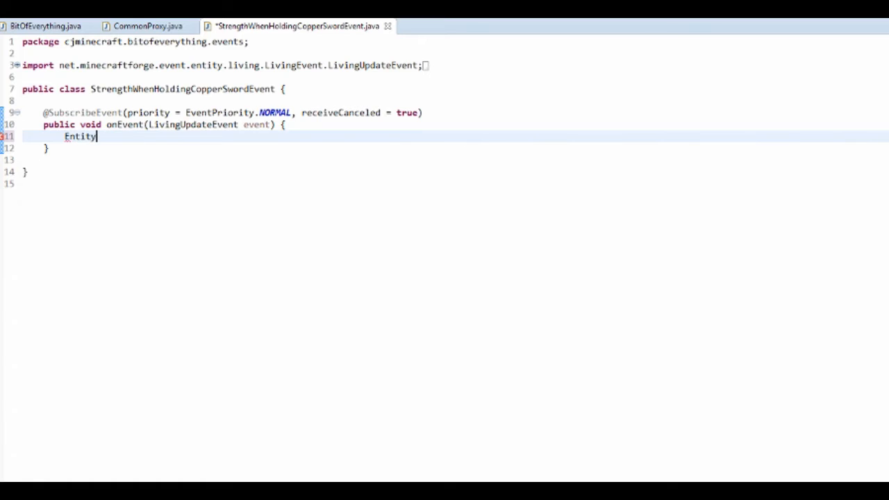
text(Living)
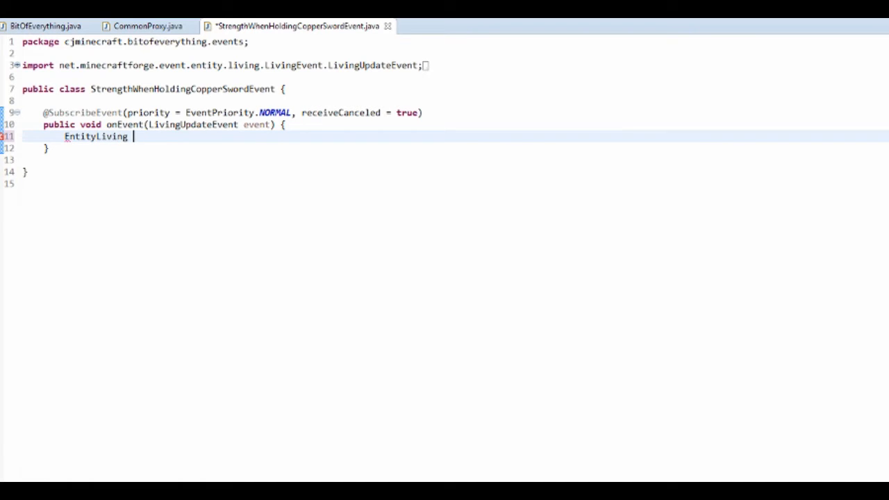
text(entity = event)
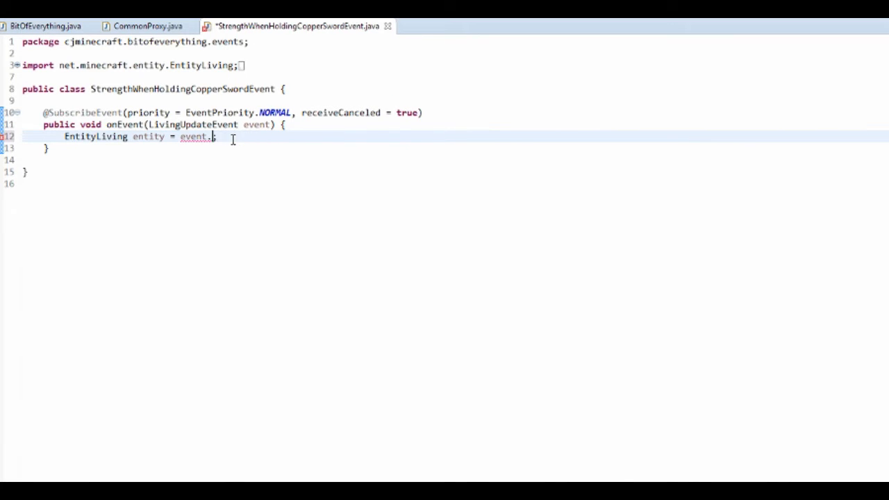
text(.)
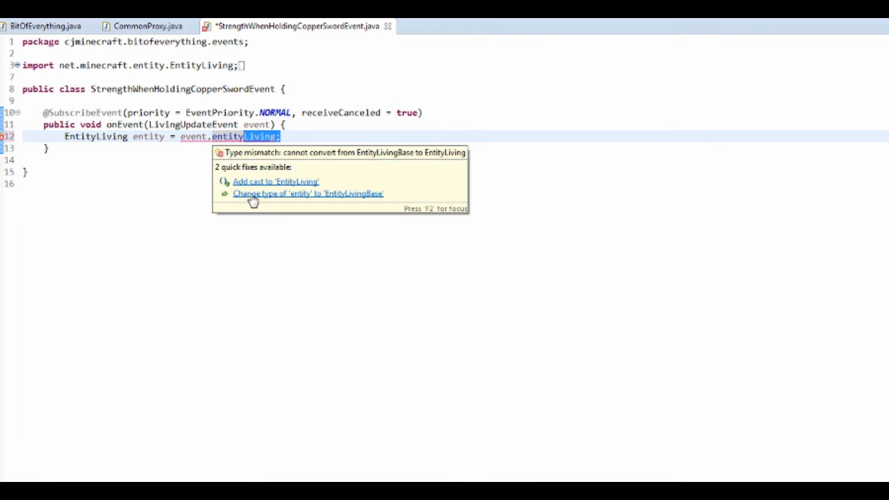
click(307, 193)
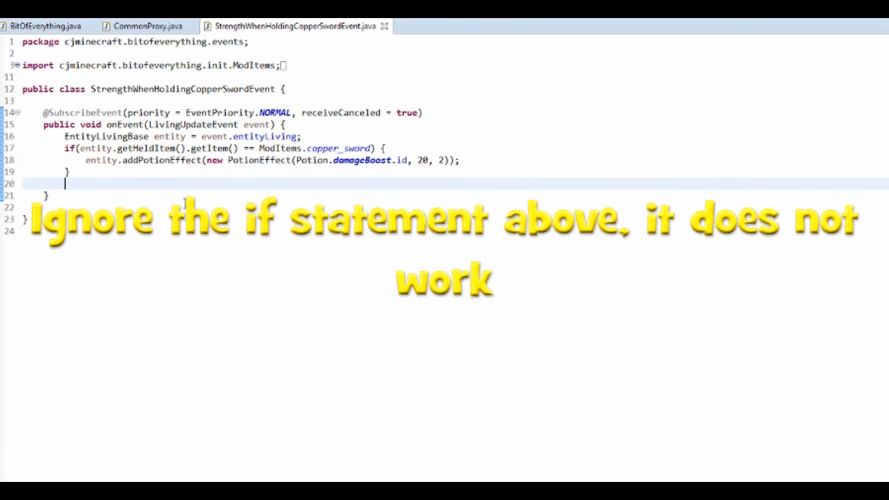
text(if)
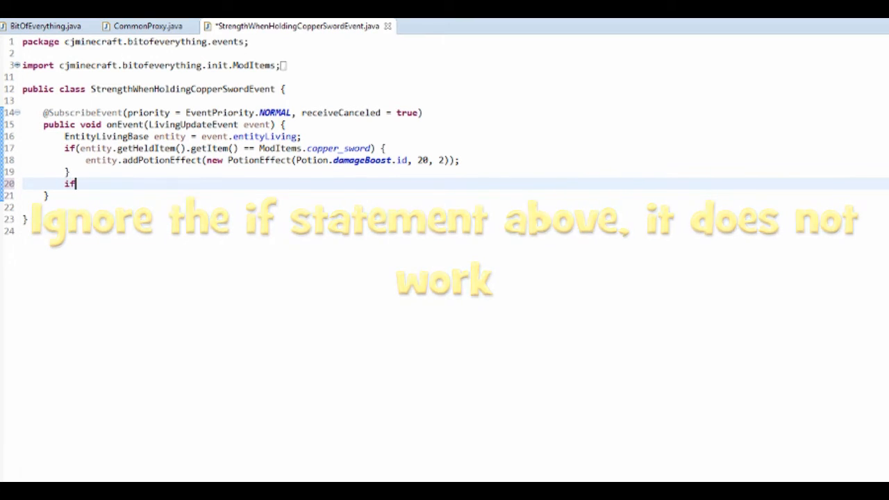
text(()
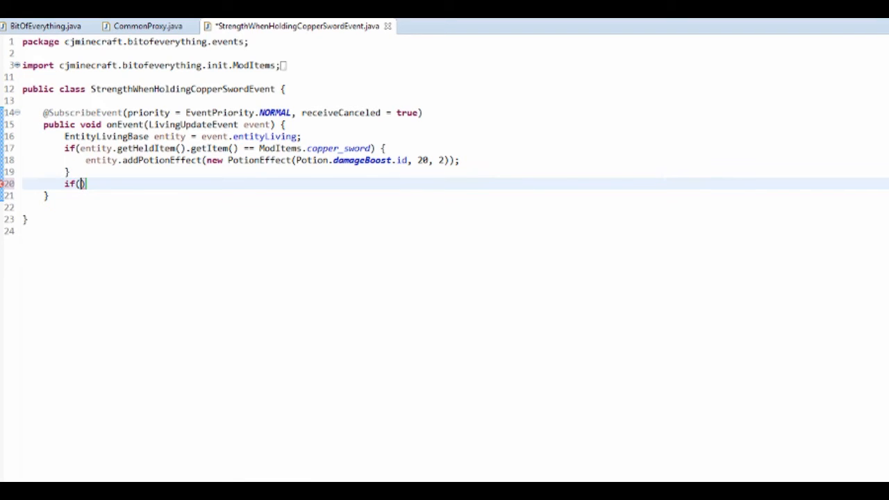
- Add an if (entity instanceof EntityPlayer) block casting entity to EntityPlayer
text(entity instance)
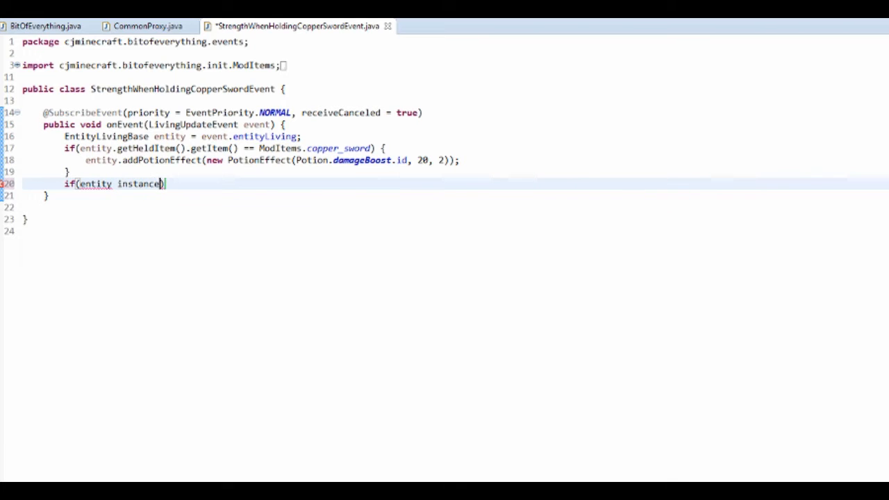
text(of EntityPlayer)
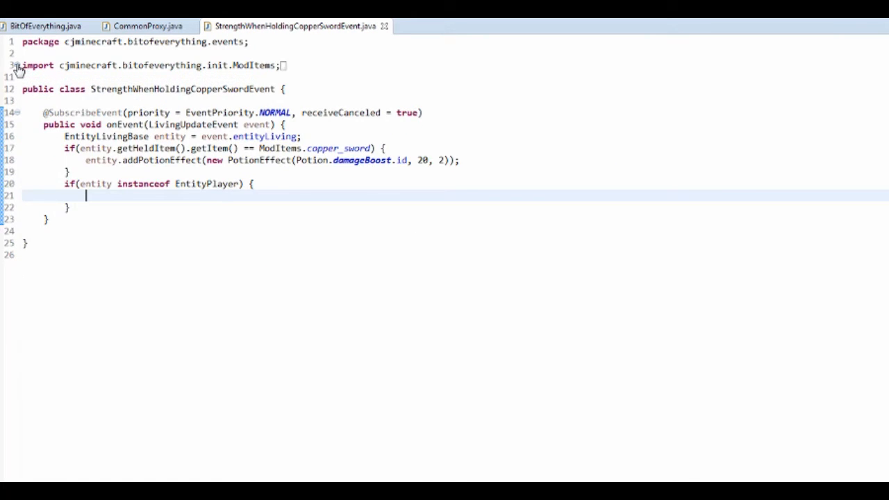
mouse_move(102, 192)
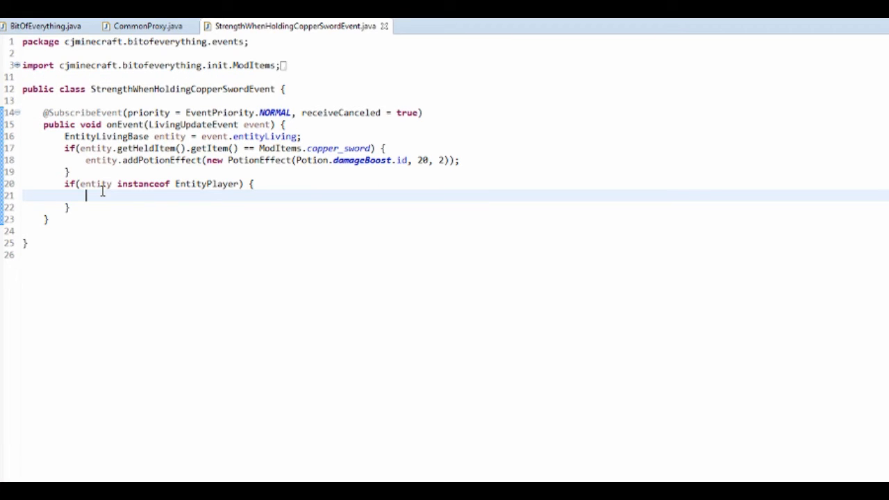
text(entity =)
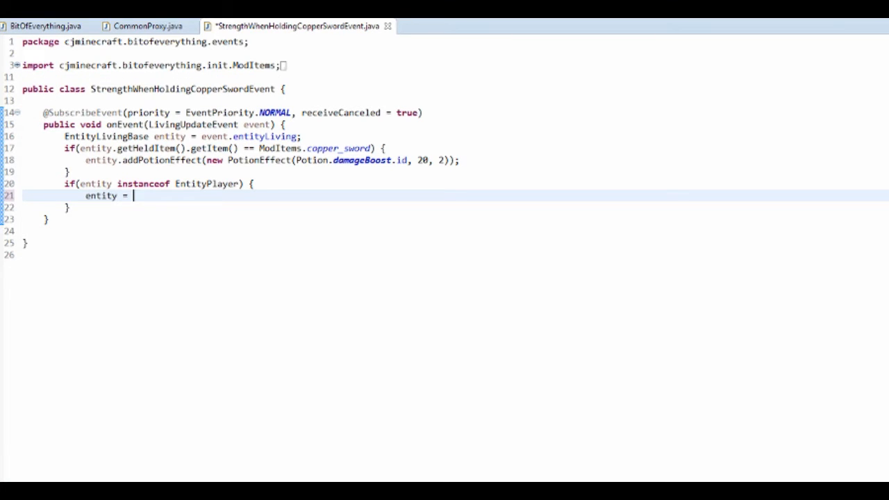
text((EntityPlayer) ent)
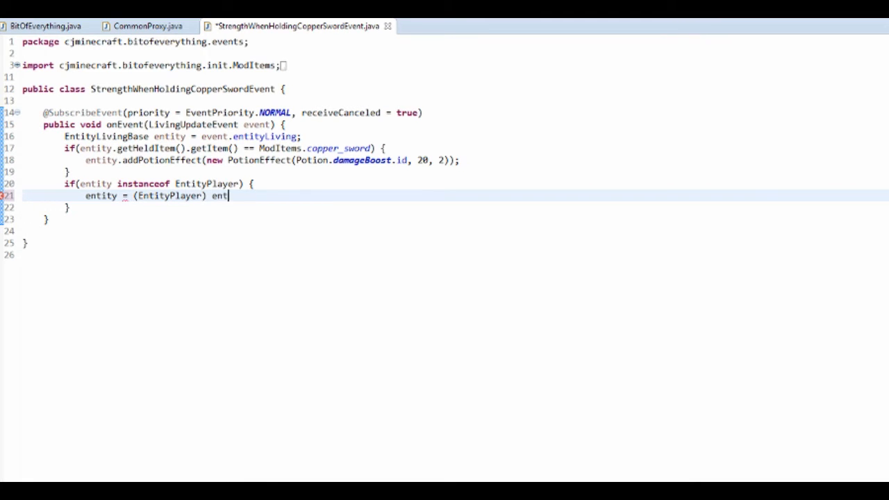
text(ity;)
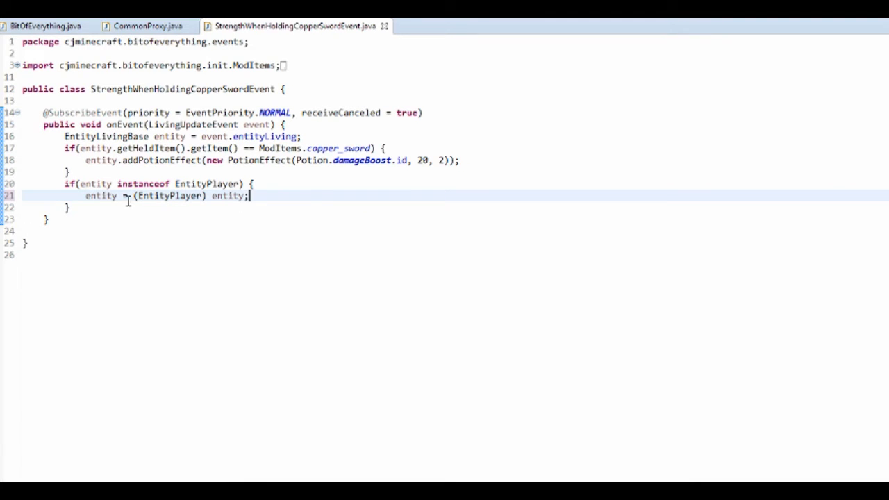
key(Return)
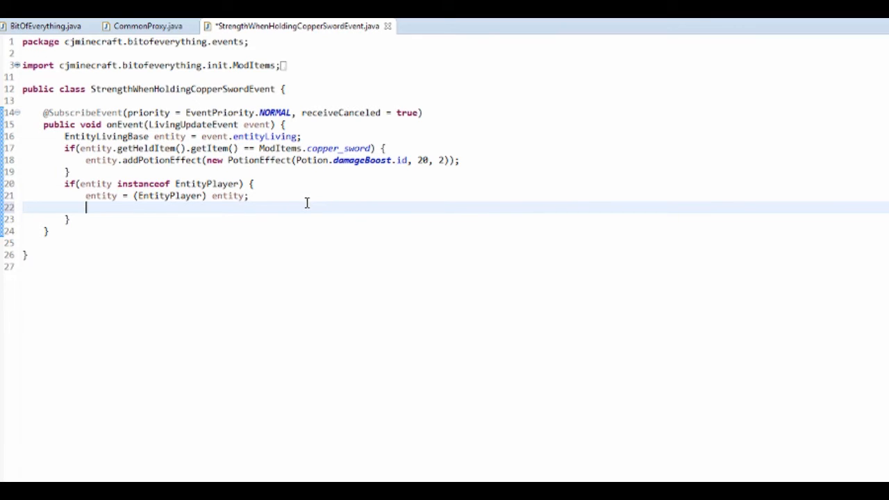
- Check inventory.hasItem(ModItems.copper_sword) to add a damageBoost effect for 20 ticks, and save
text(if()
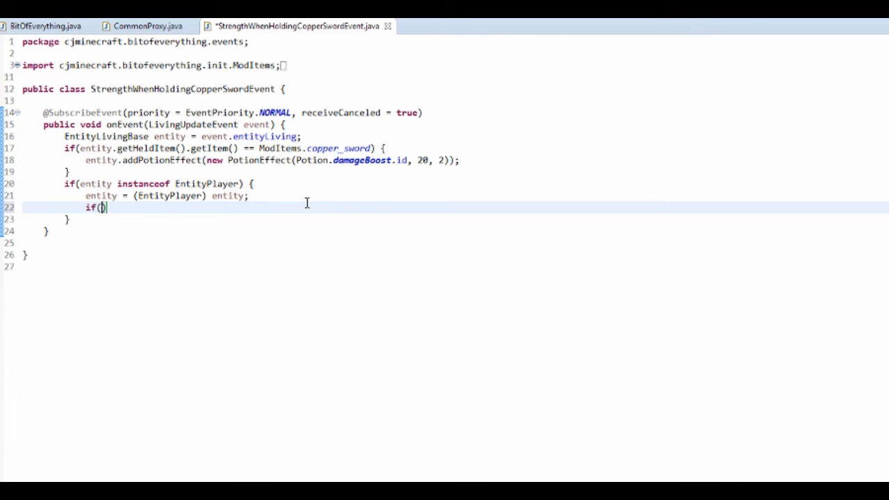
text(entity.)
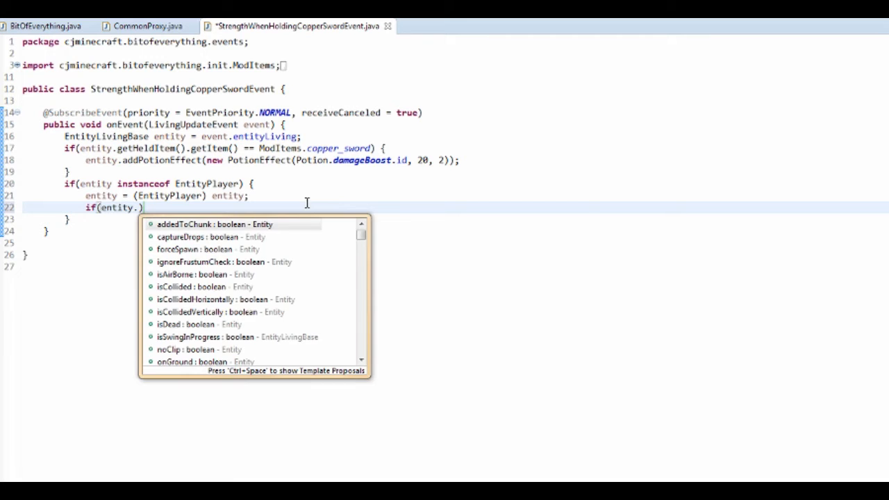
text(inventory.hasItem(itemIn)
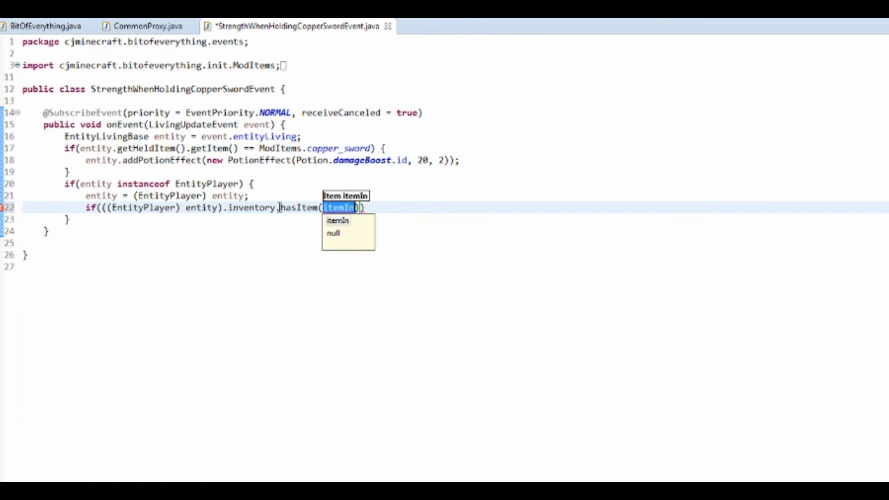
text(ModItems.copper_sword)
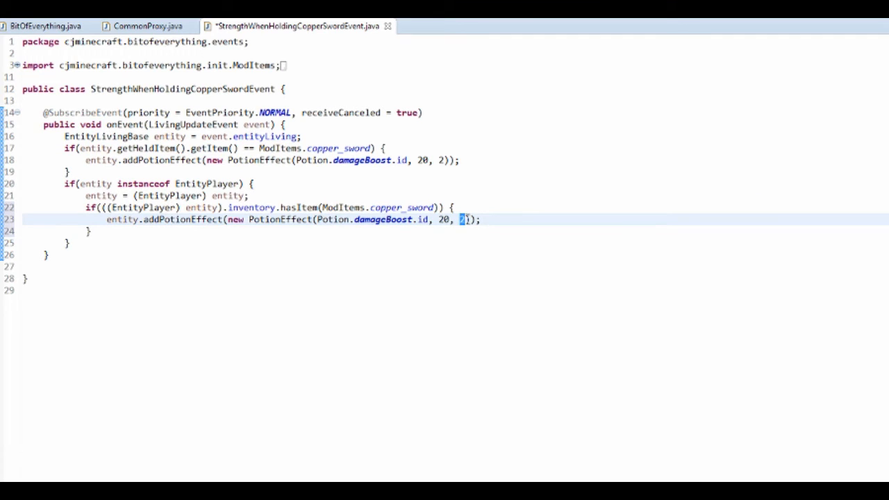
key(BackSpace)
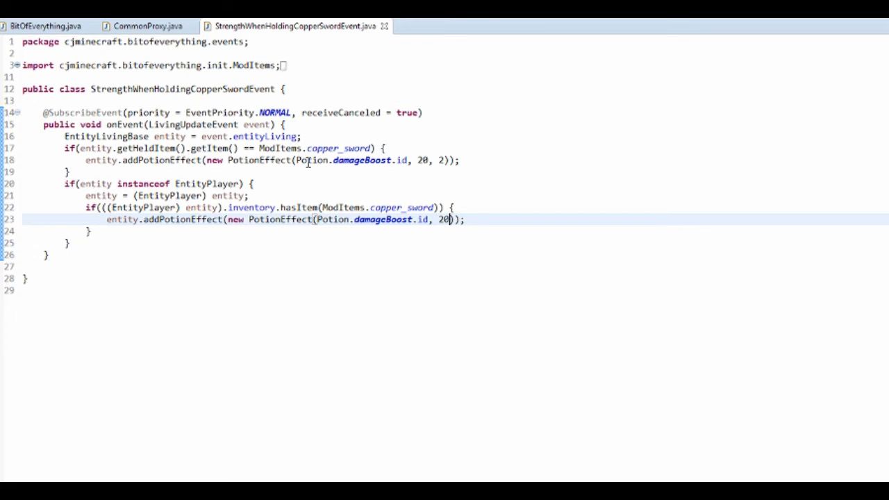
click(146, 26)
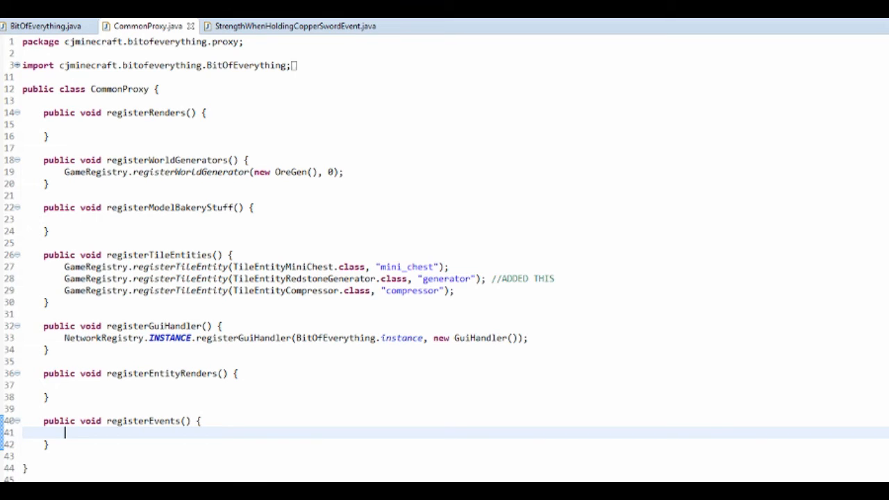
- Call MinecraftForge.EVENT_BUS.register(new StrengthWhenHoldingCopperSwordEvent()) in registerEvents
text(MinecraftForge.EVENT_BUS)
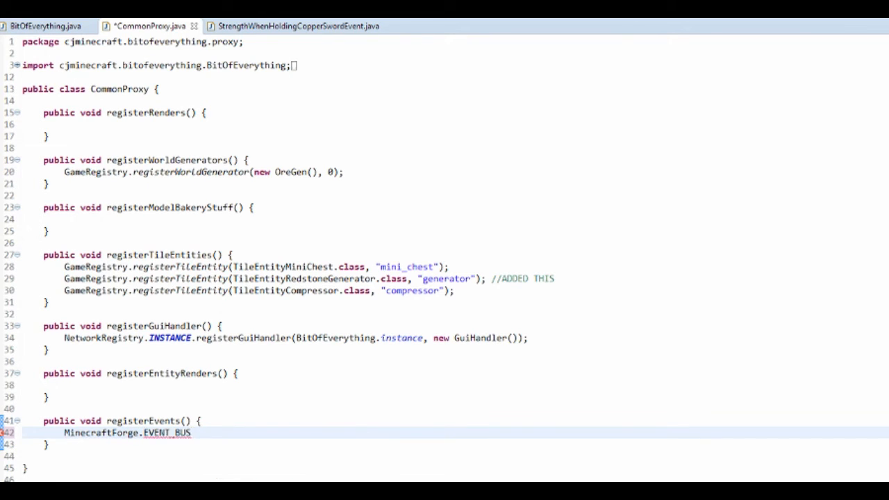
text(re)
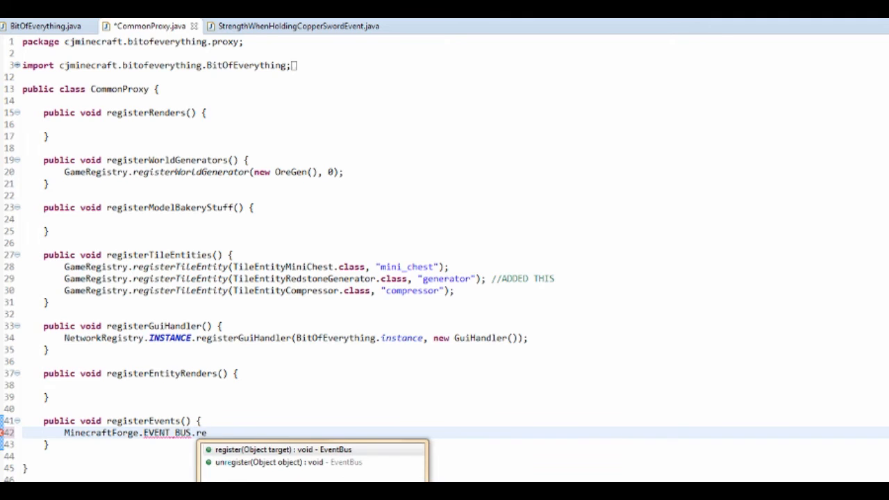
click(275, 450)
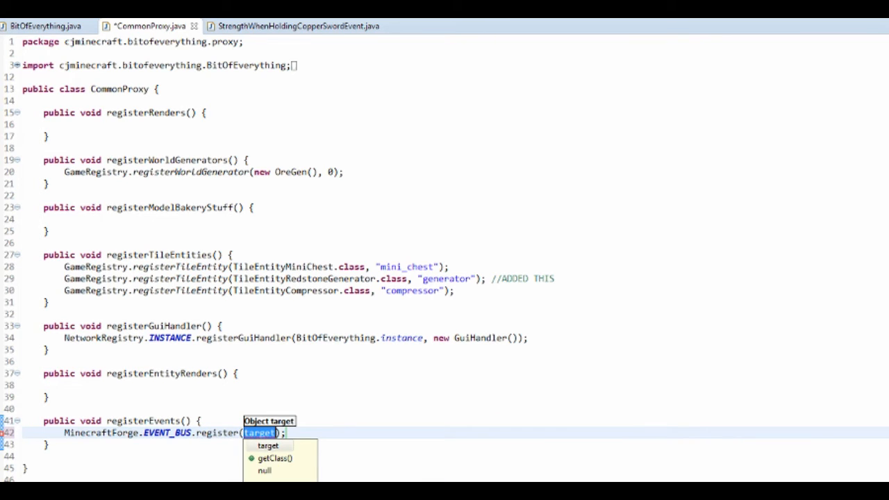
text(new S)
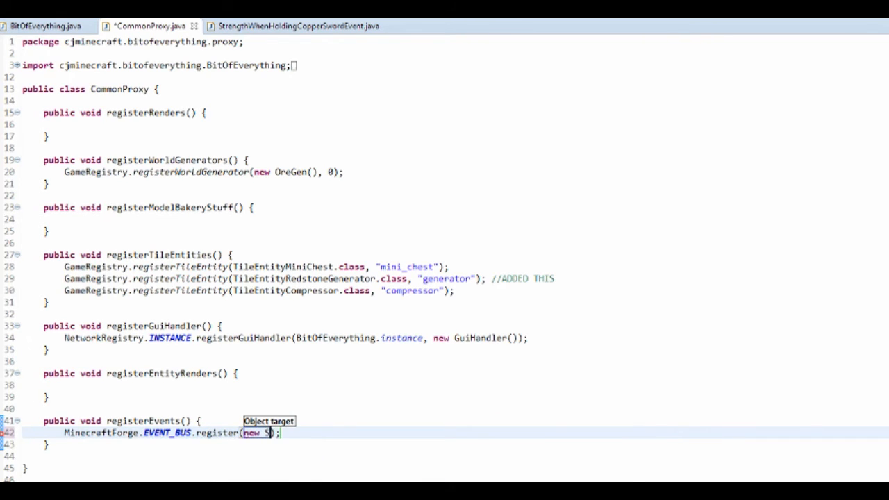
text(treng)
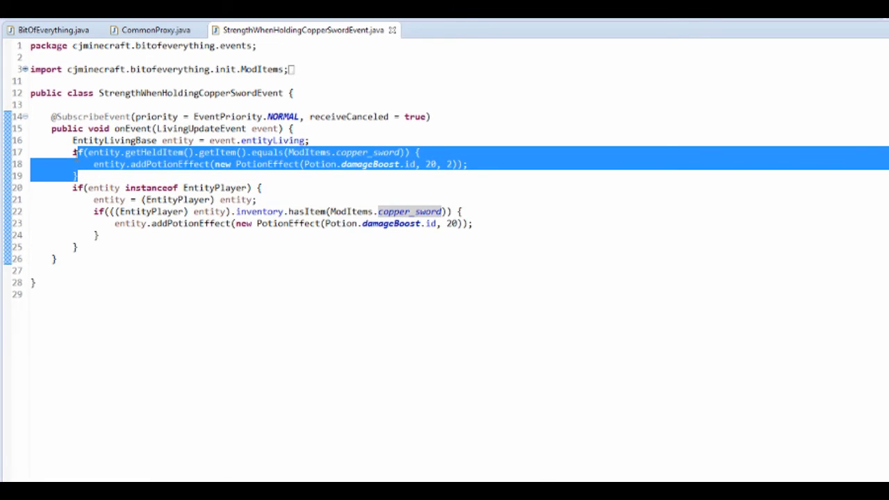
- Declare EntityPlayer entity = (EntityPlayer) event.entity and move the held-item check inside the player branch
key(Delete)
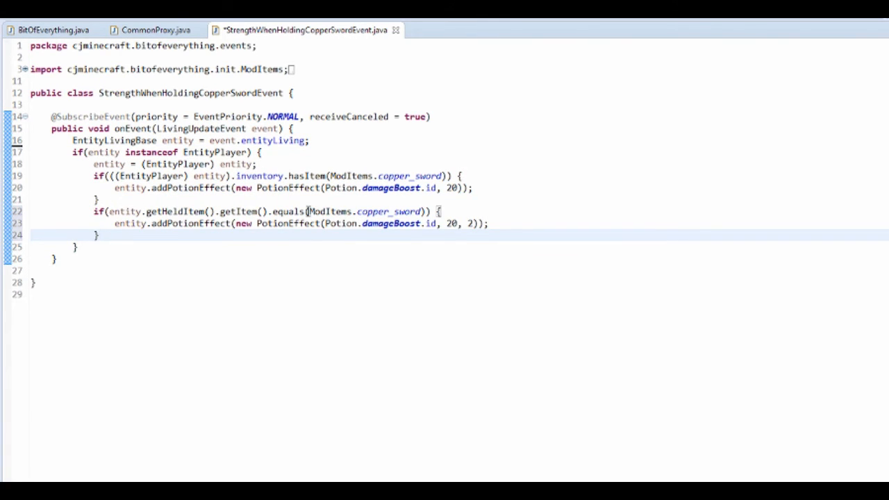
text(==)
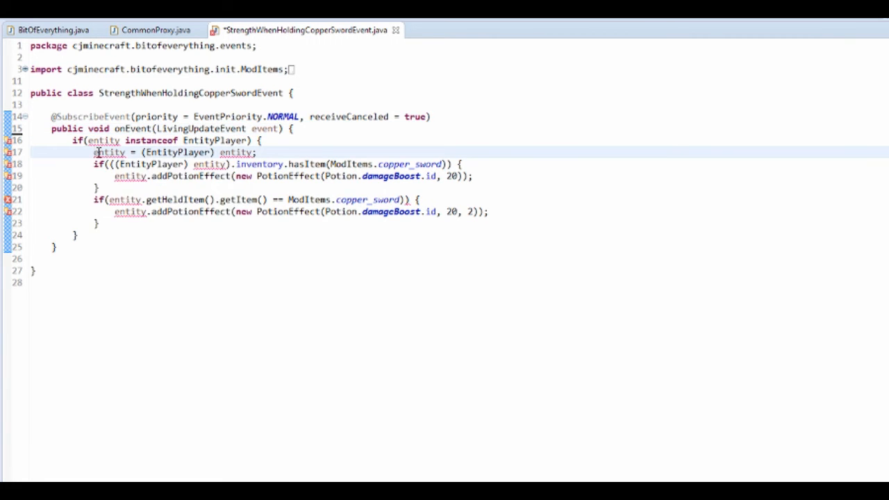
text(EntityPlayer)
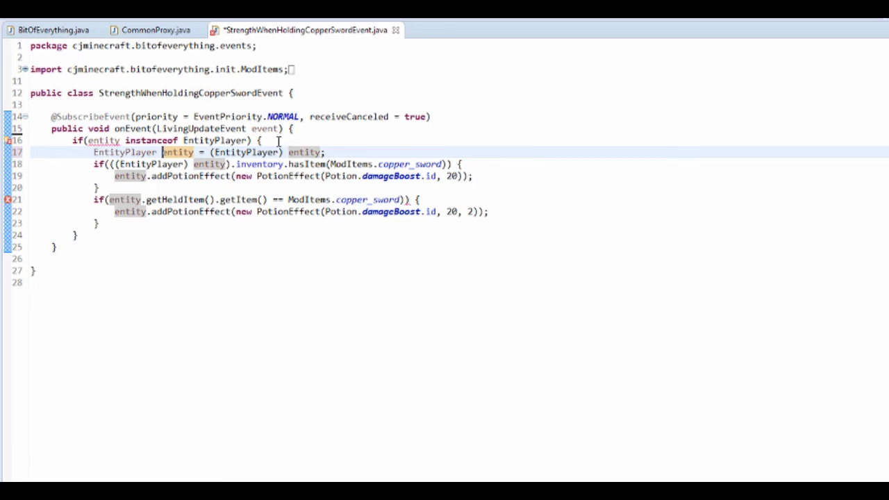
double_click(305, 152)
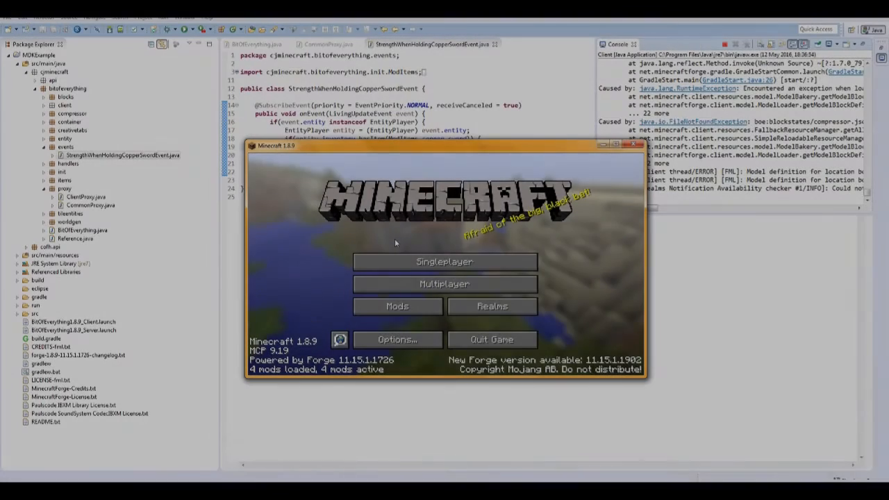
- Choose Singleplayer on the Minecraft title screen to load the test world
click(445, 262)
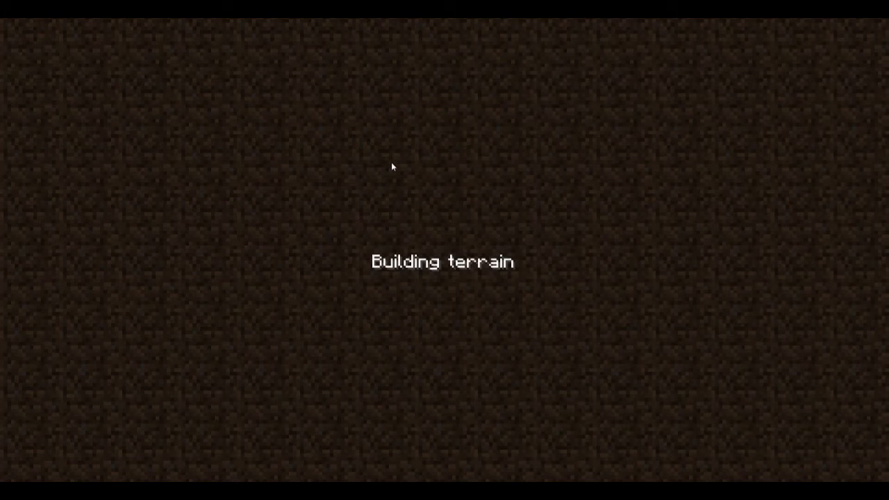
mouse_move(397, 184)
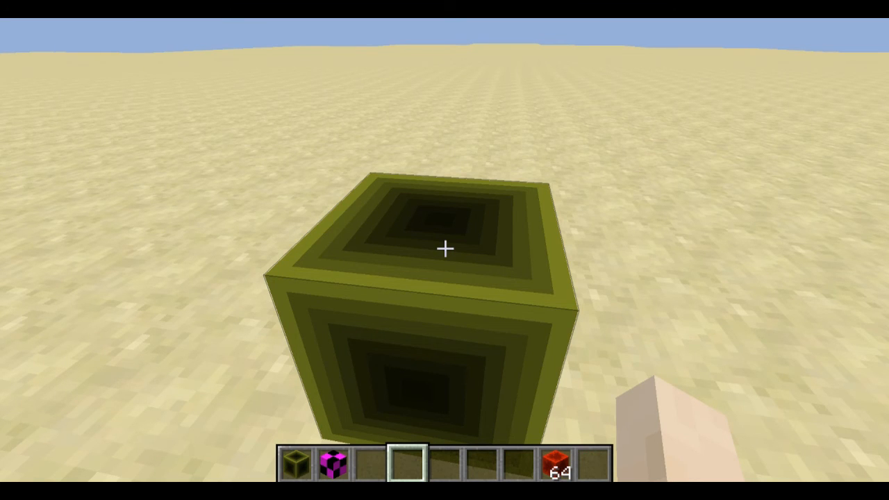
- Check the active effects to confirm the copper sword grants Strength III
key(e)
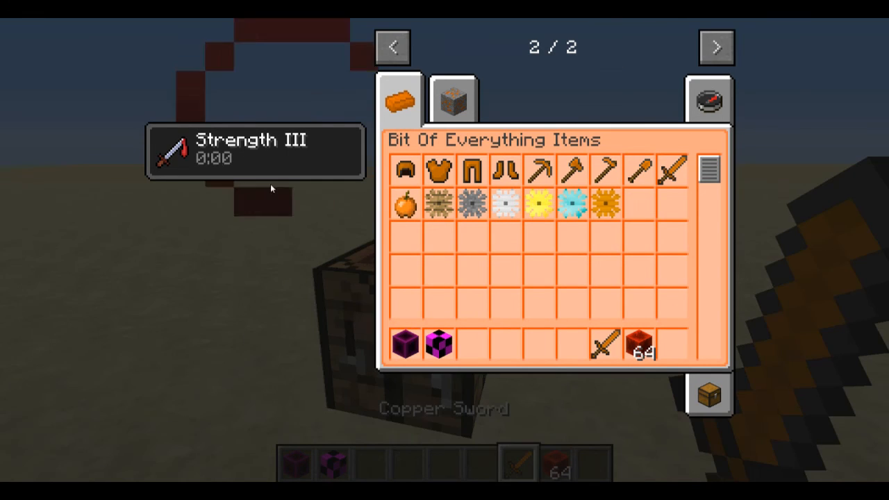
key(escape)
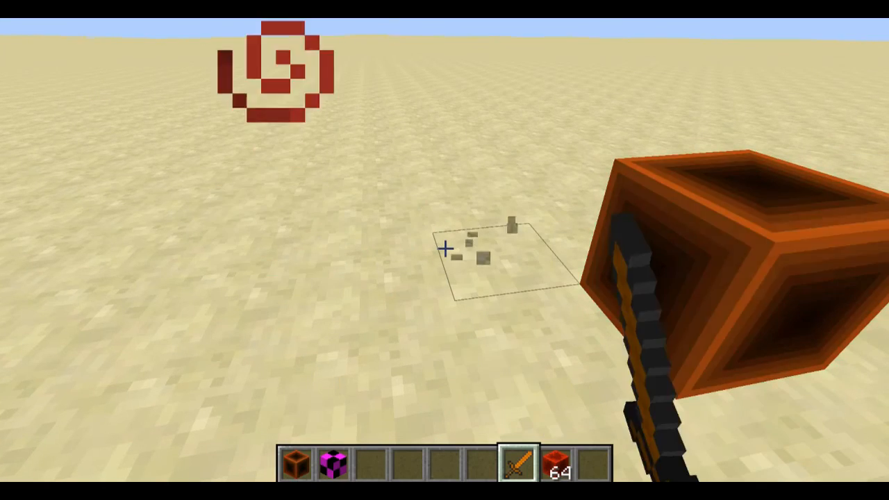
key(e)
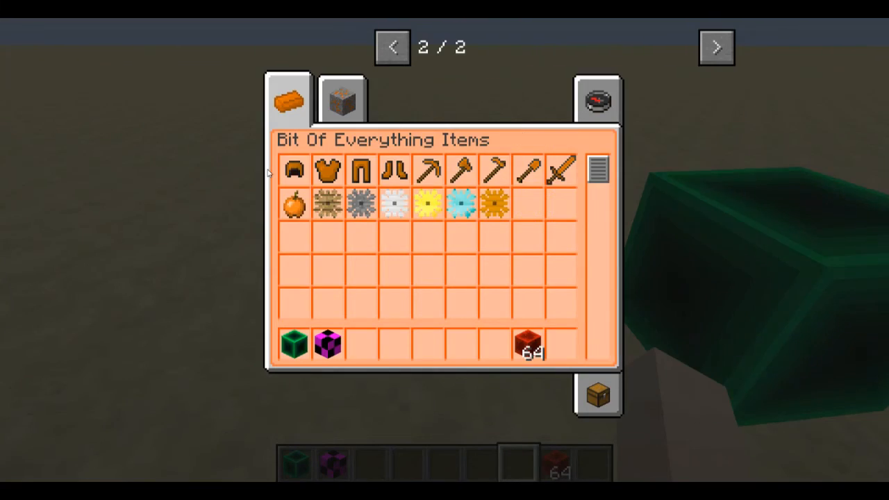
key(Escape)
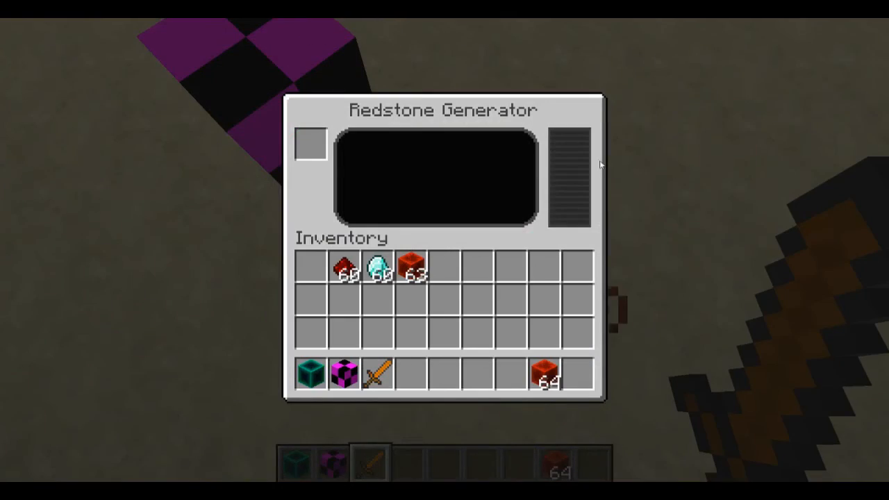
key(Escape)
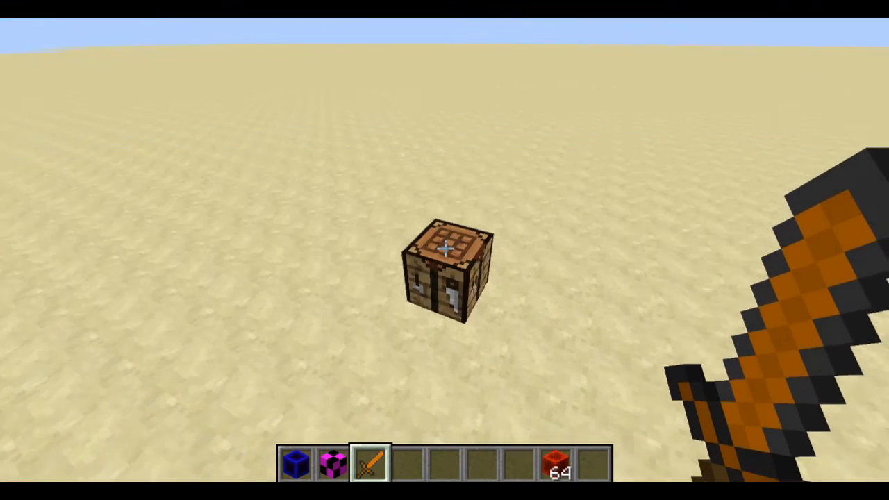
right_click(439, 271)
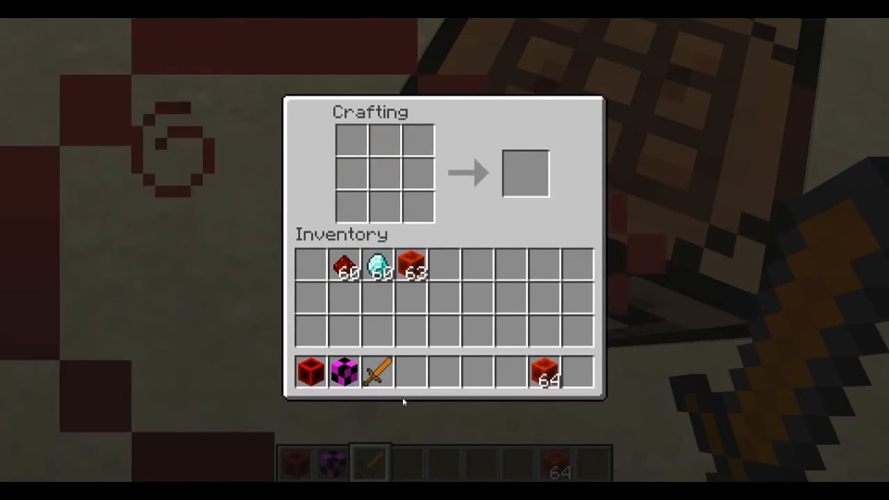
key(Escape)
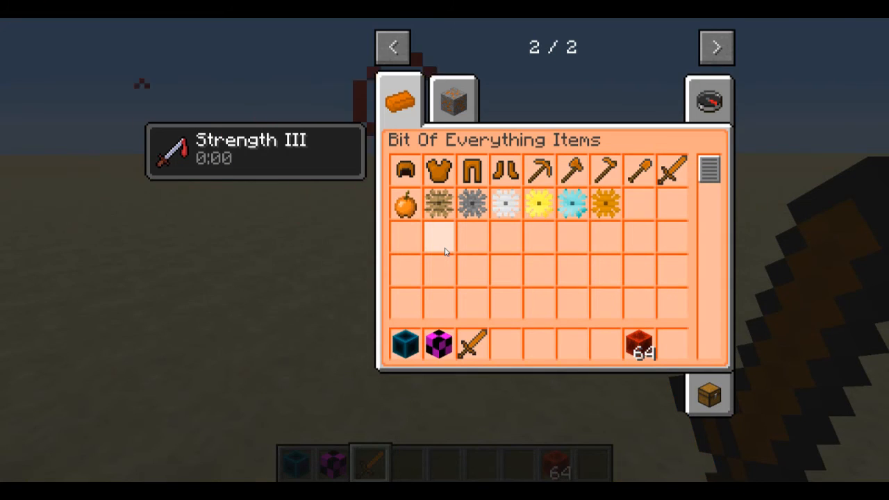
- Take a black spawn egg from the Miscellaneous creative tab into the hotbar
click(393, 47)
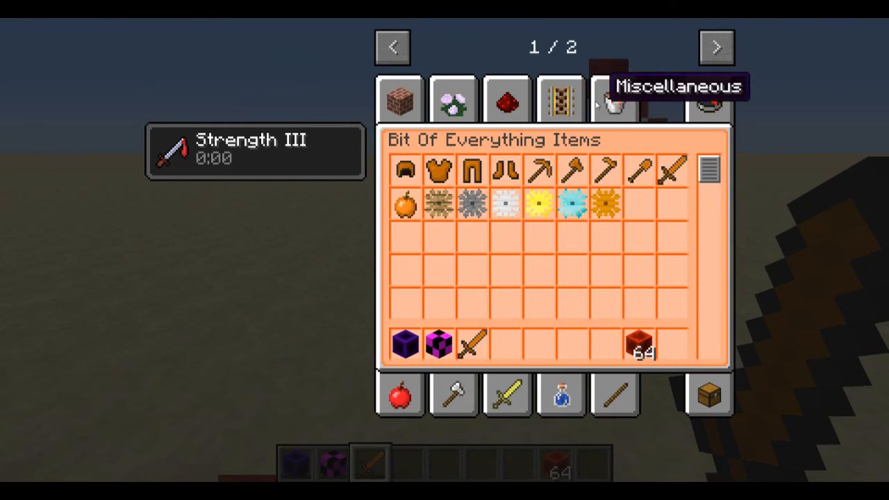
click(613, 100)
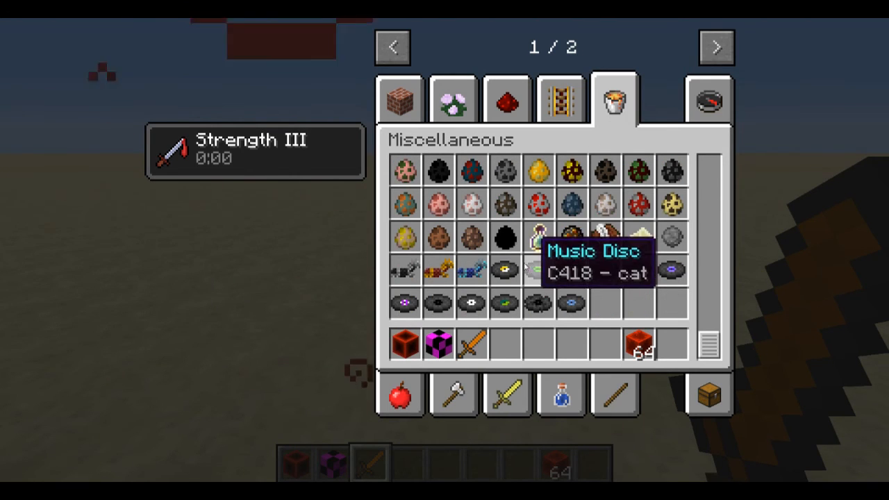
key(escape)
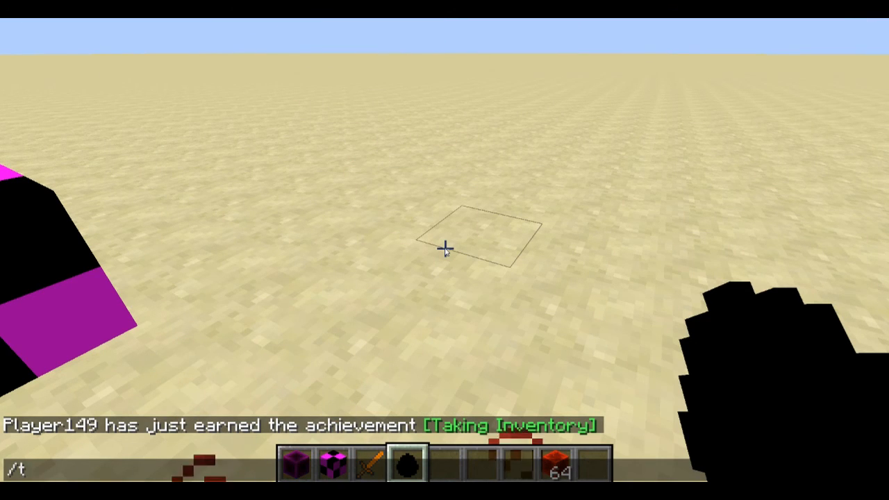
- Set time to night, build a fence pen from Decoration Blocks, and run /difficulty normal
text(ime set n)
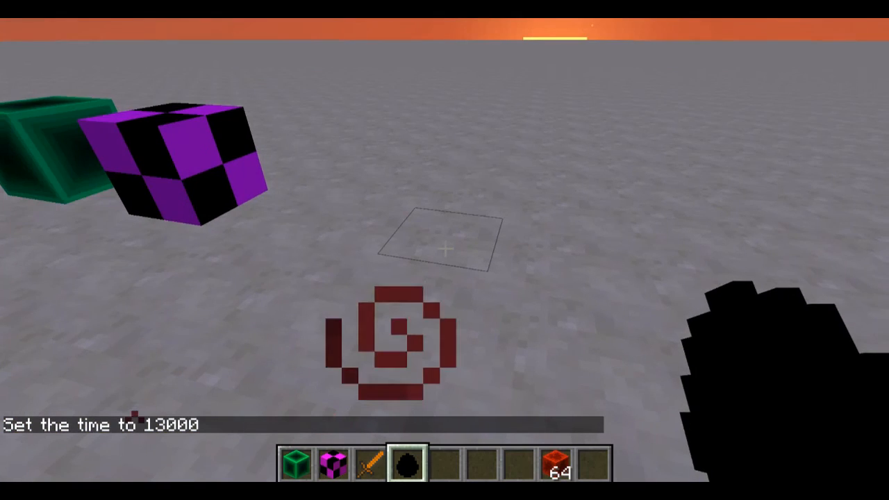
key(e)
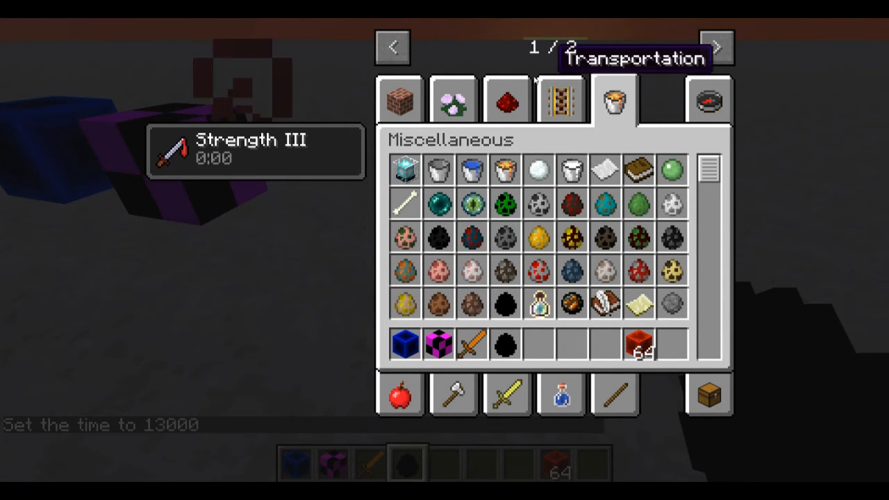
click(452, 99)
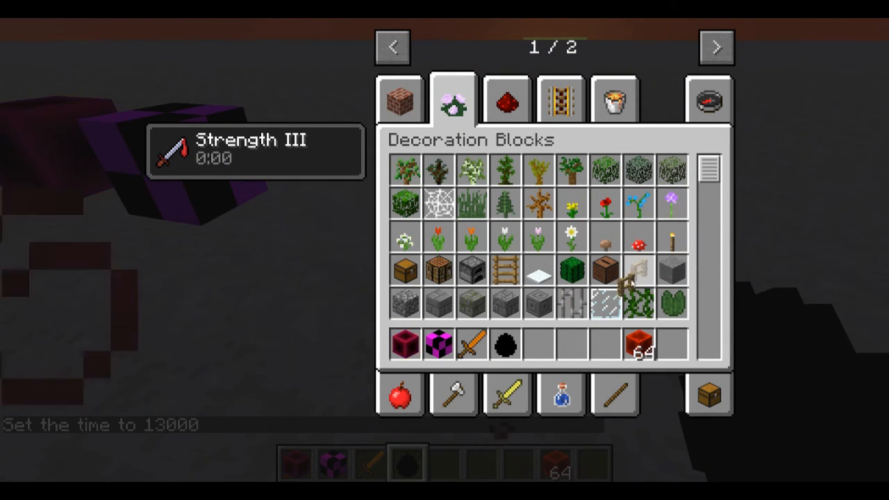
key(Escape)
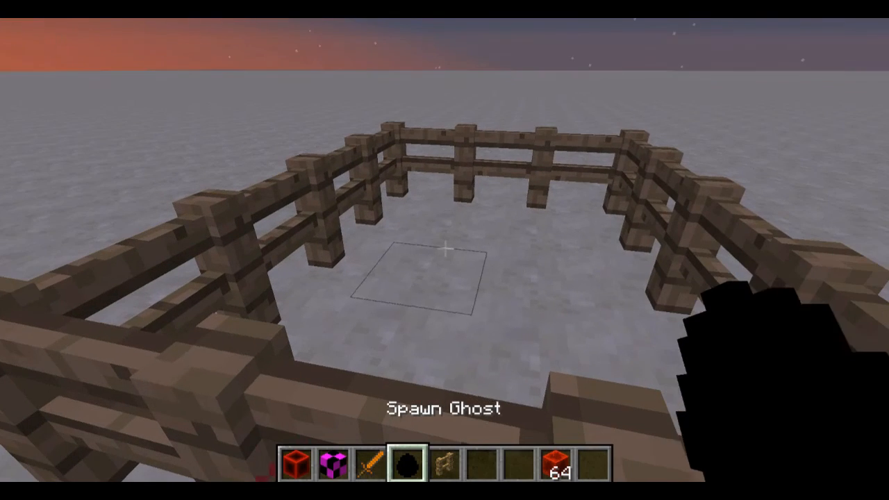
mouse_move(444, 250)
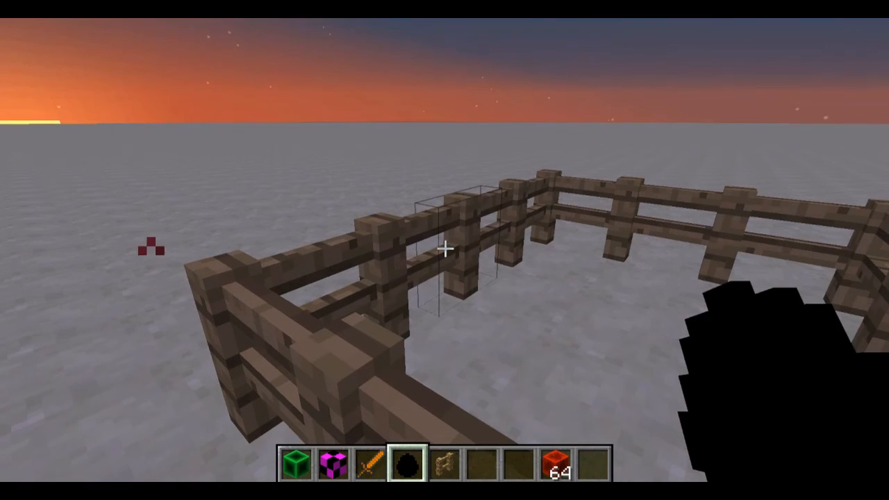
text(/difficulty)
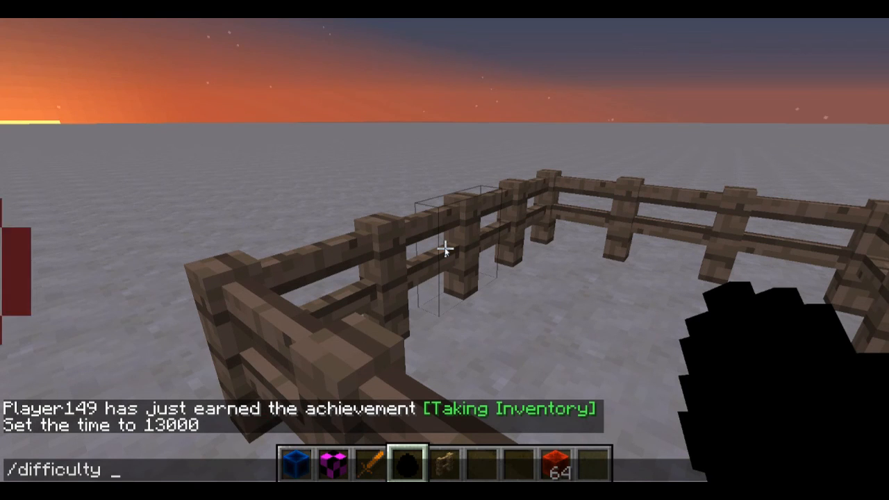
key(Return)
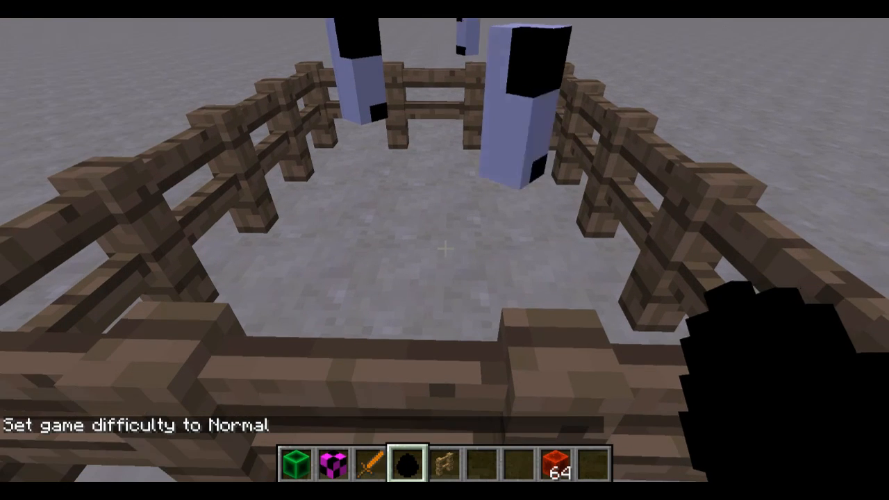
mouse_move(444, 250)
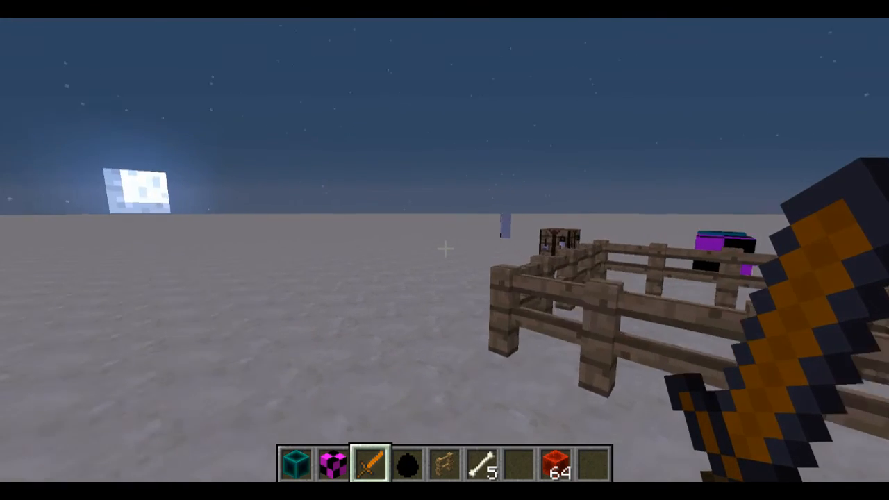
mouse_move(444, 250)
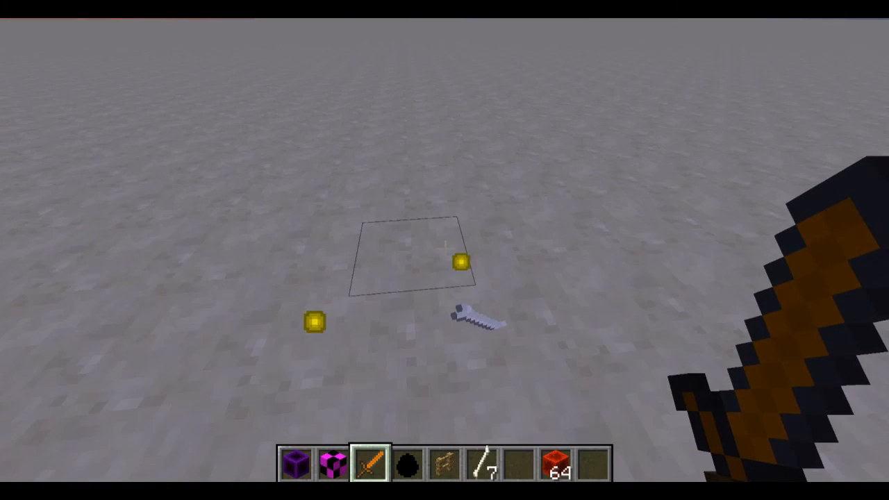
- Check the inventory screen to confirm Strength III remains active after killing the ghosts
key(e)
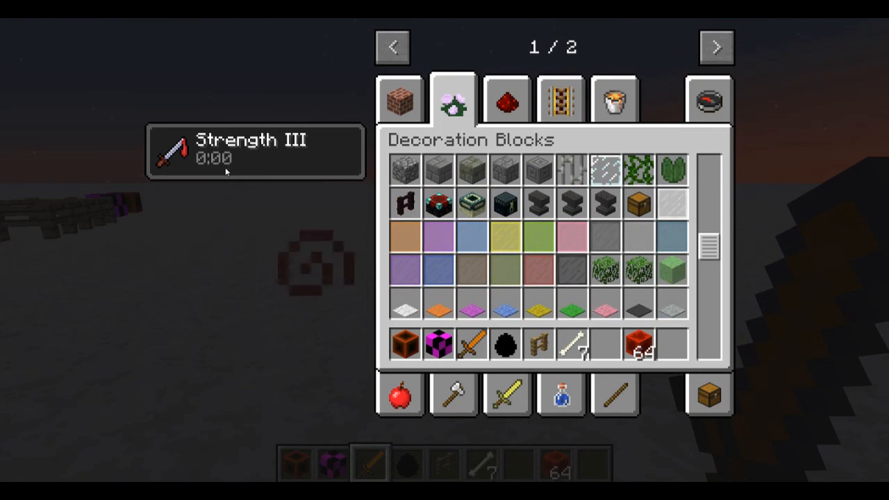
key(Escape)
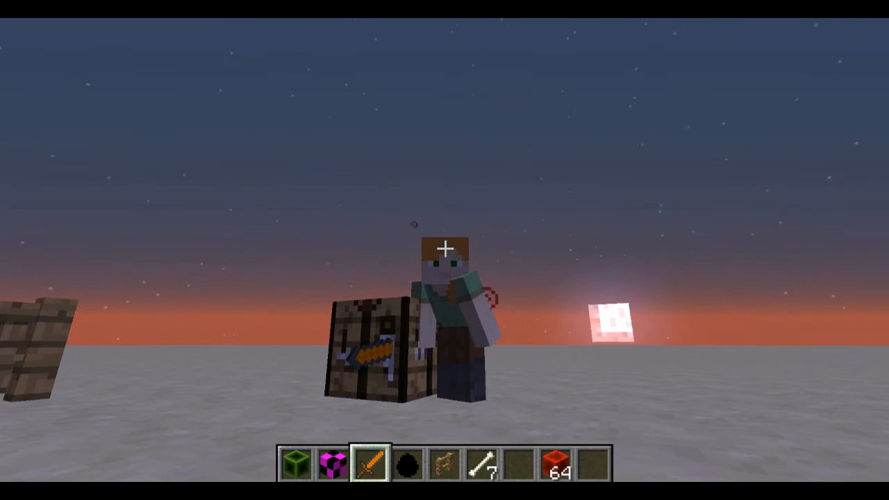